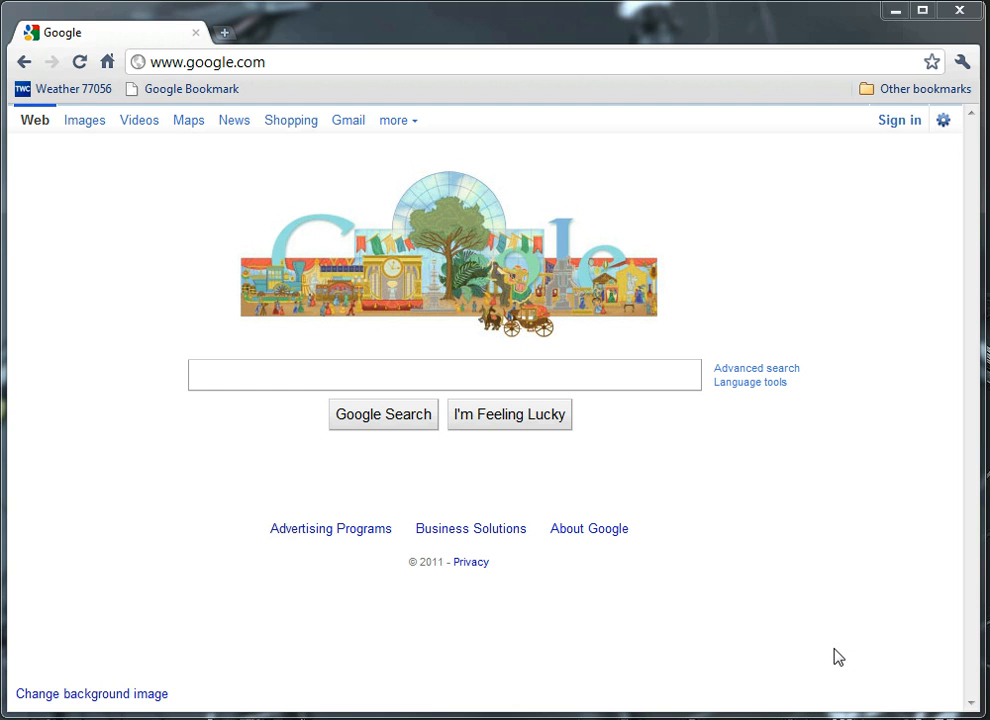
mouse_move(757, 694)
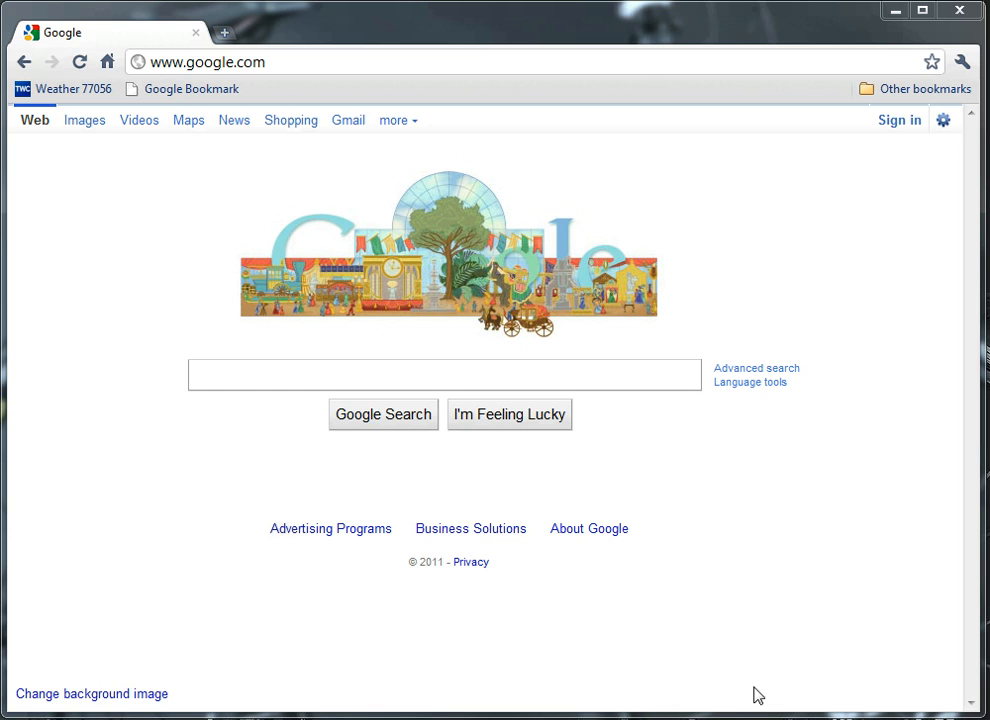
mouse_move(749, 629)
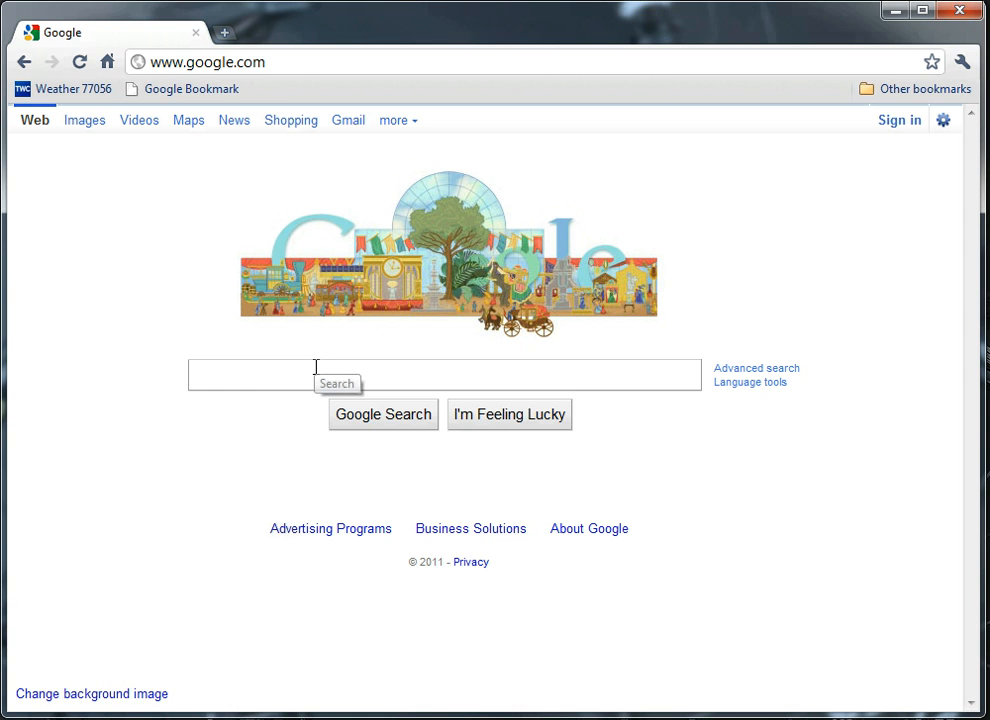
Search Google for C# express and download the Visual C# 2010 Express web installer, keeping it despite the warning.
text(C# expres)
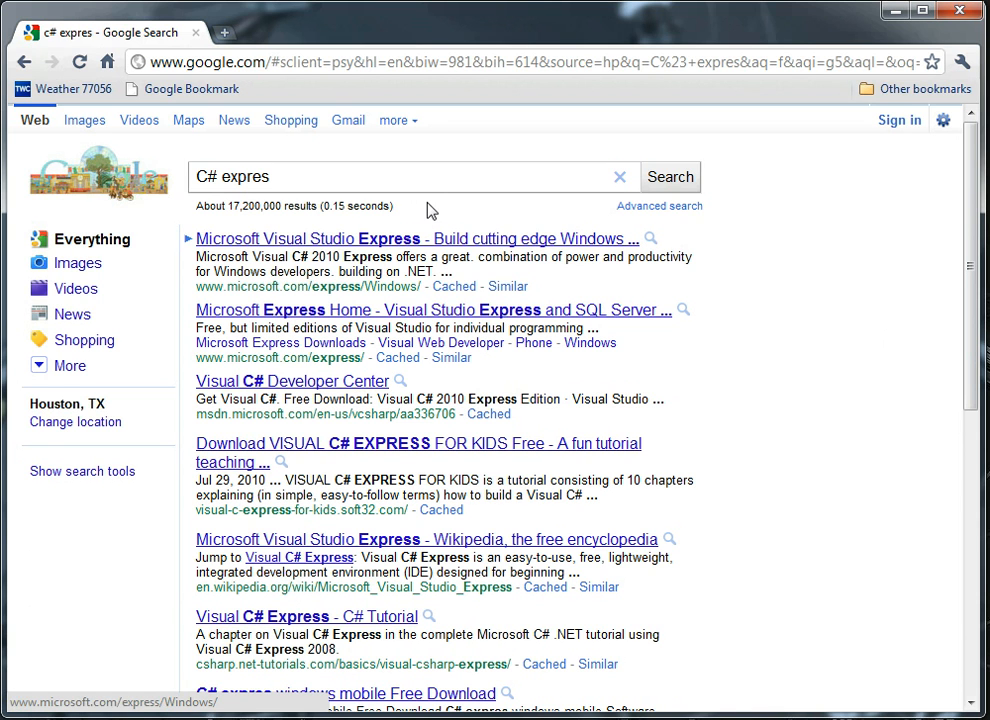
mouse_move(357, 188)
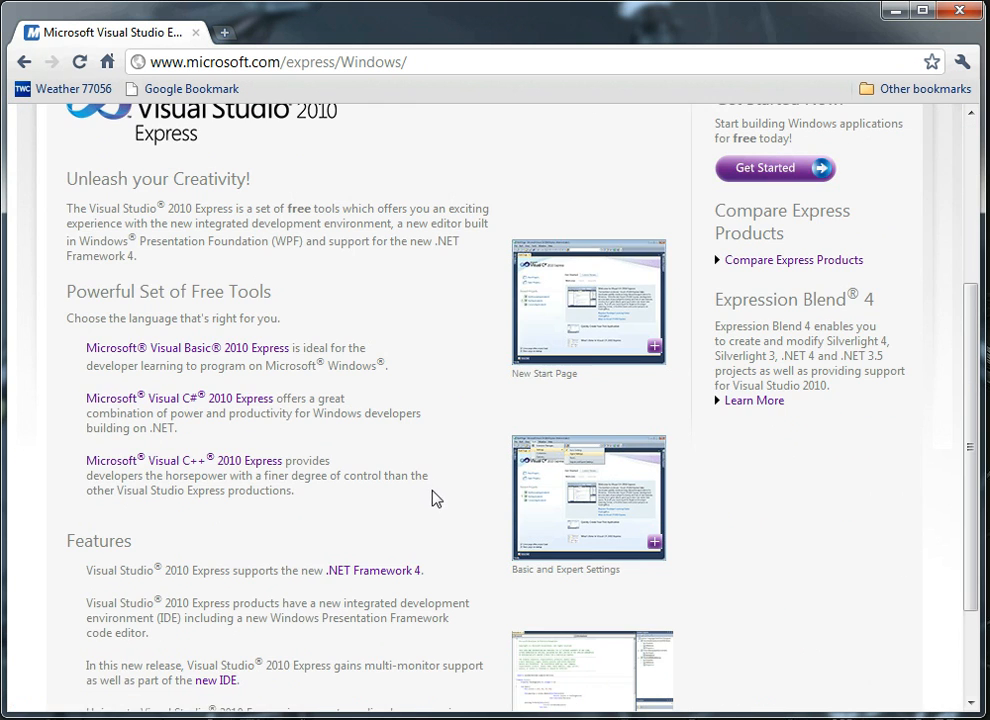
click(178, 397)
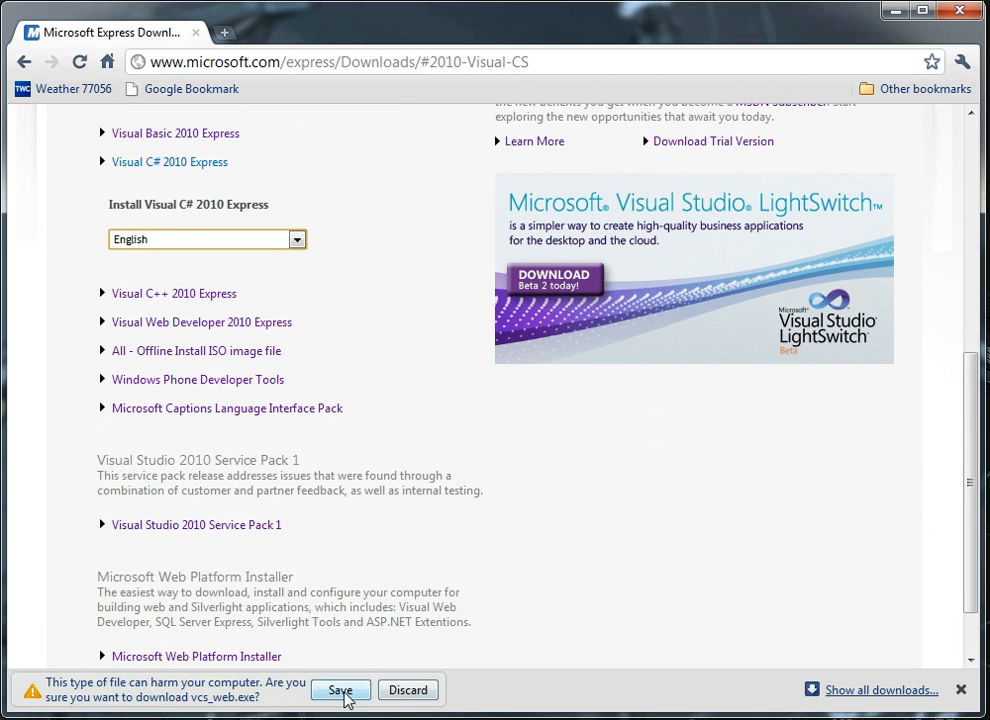
click(340, 690)
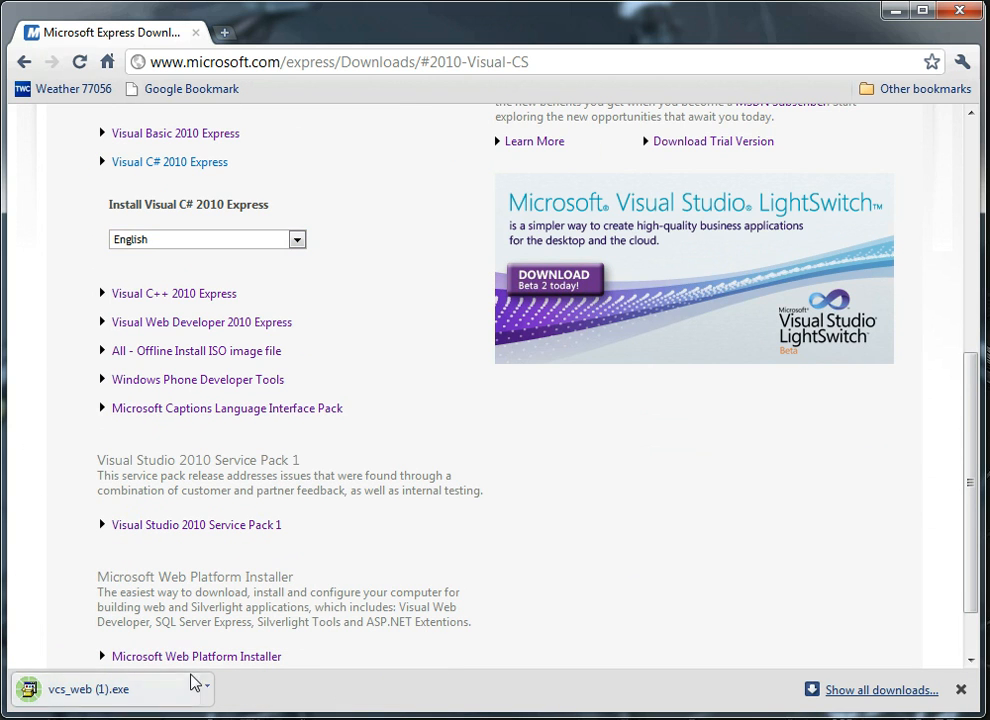
mouse_move(420, 418)
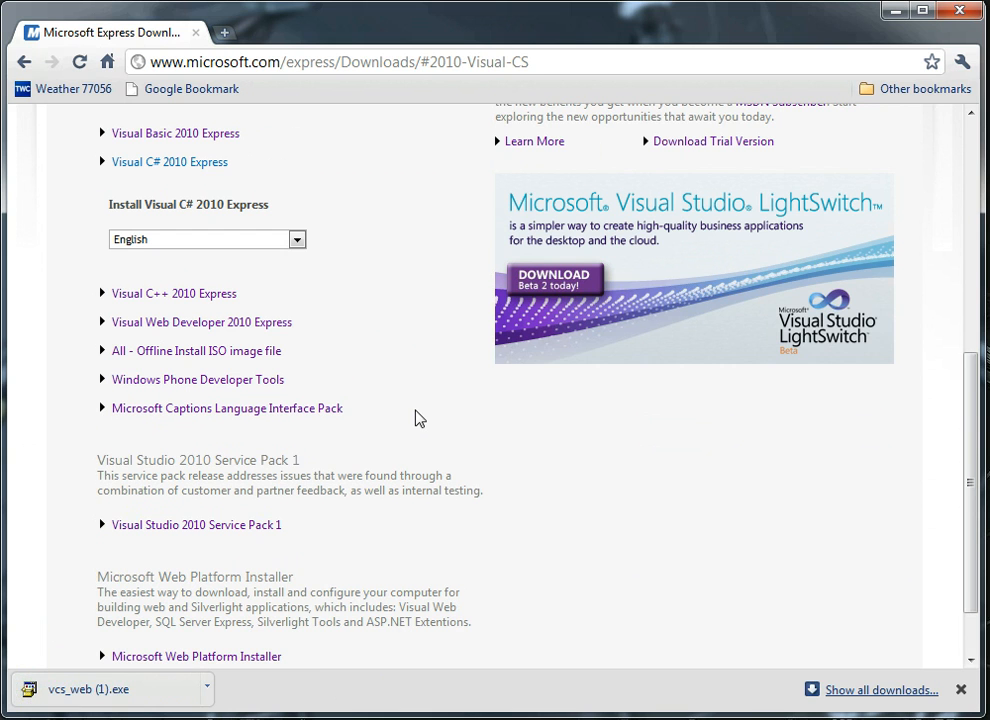
Launch the freshly installed Visual C# 2010 Express and wait on its Start Page.
click(169, 161)
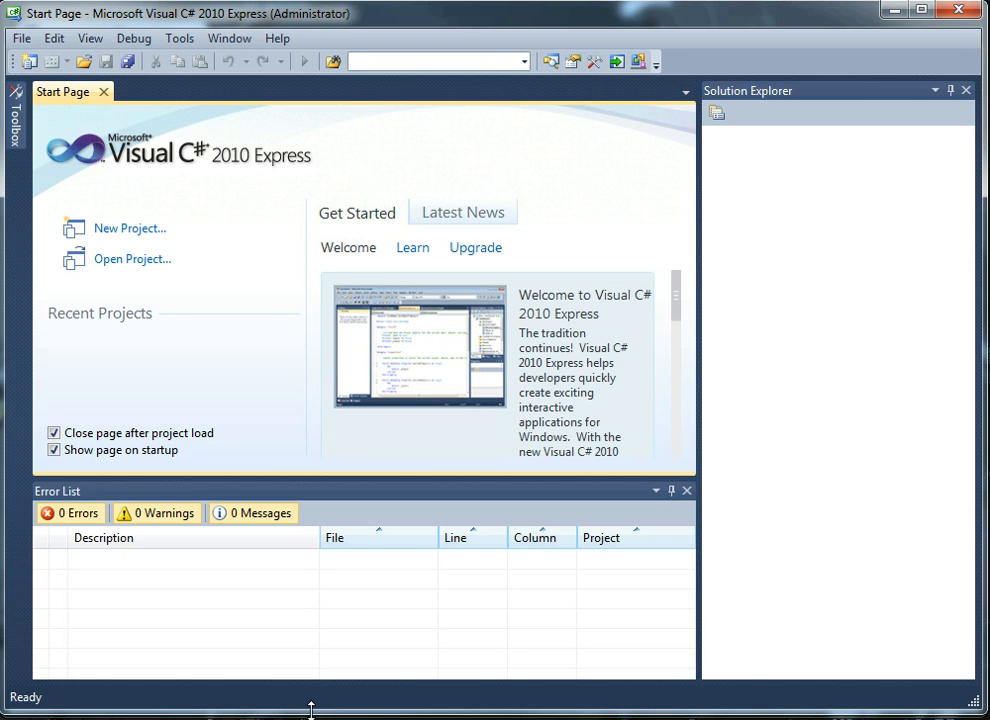
mouse_move(93, 328)
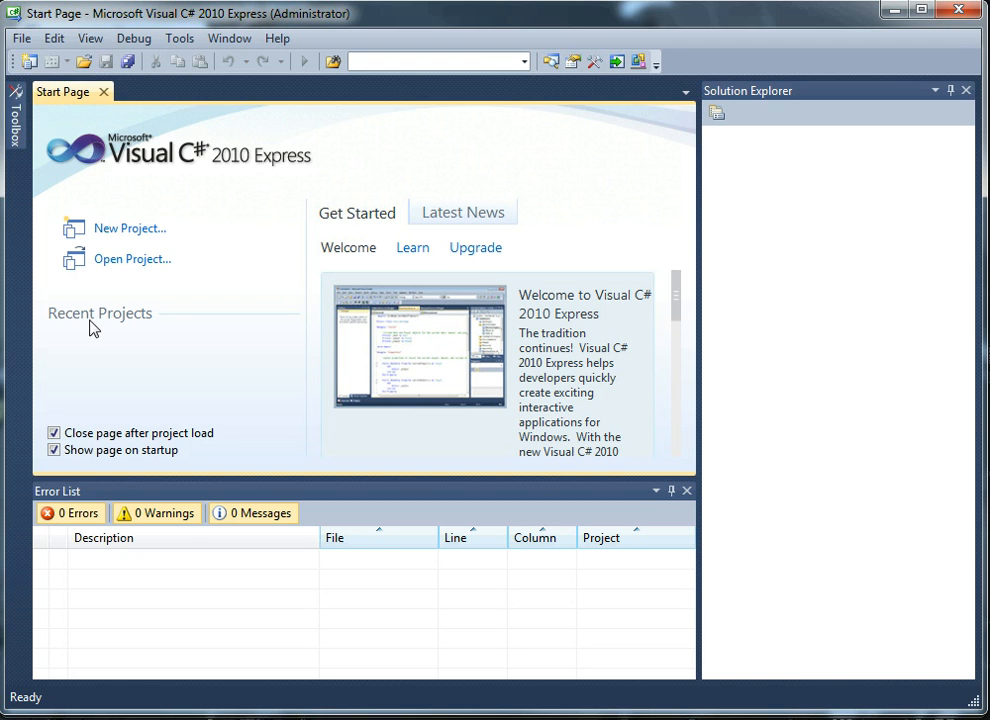
mouse_move(99, 376)
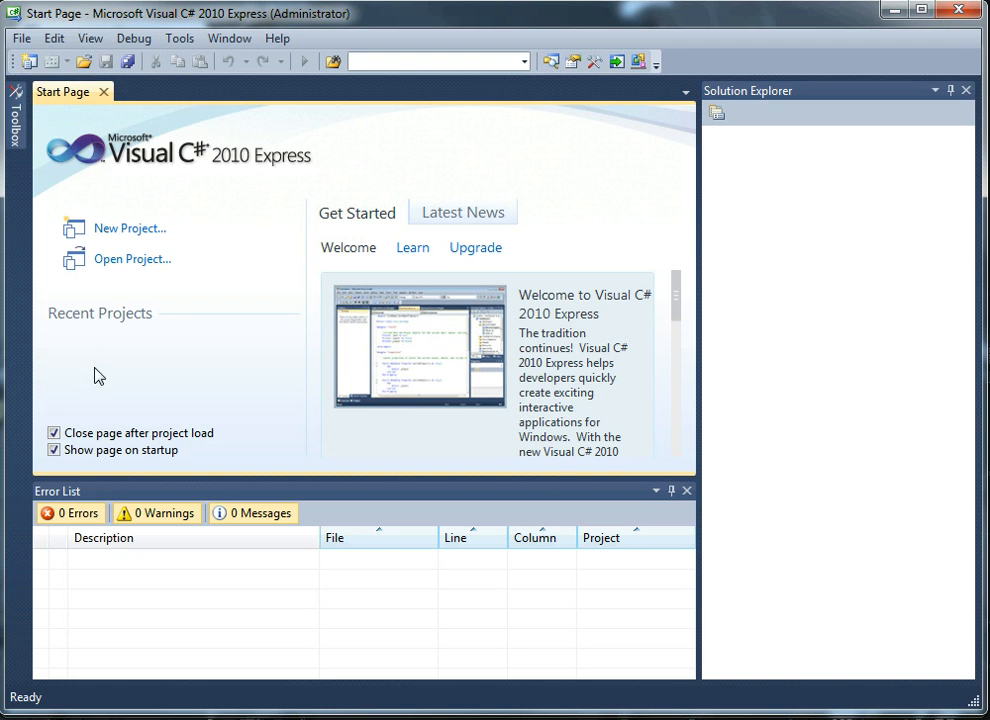
mouse_move(200, 386)
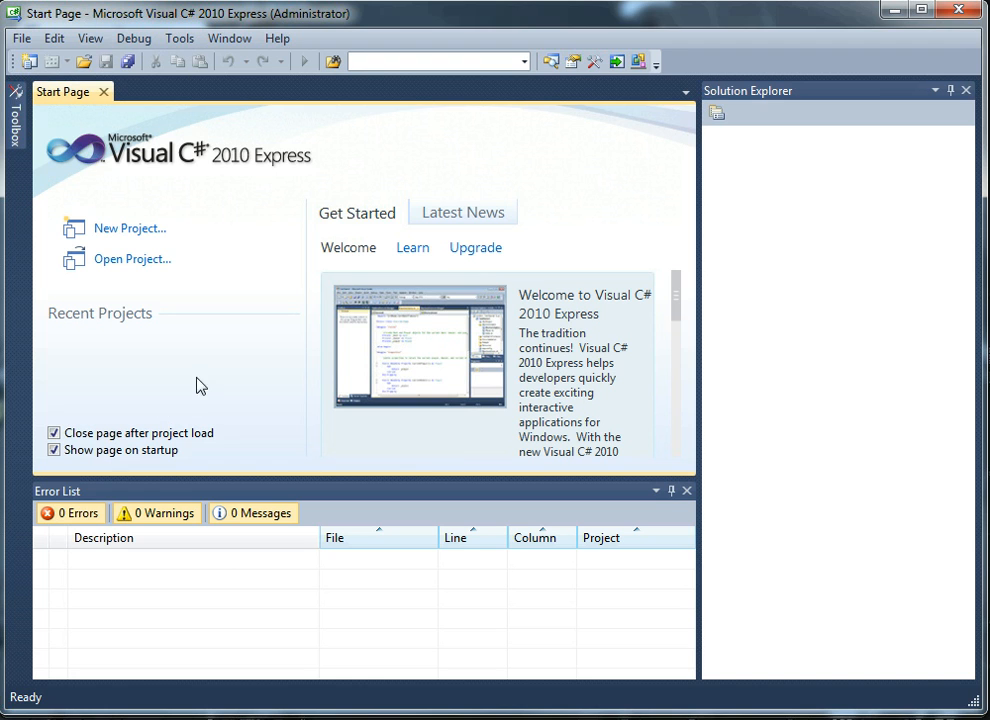
mouse_move(74, 382)
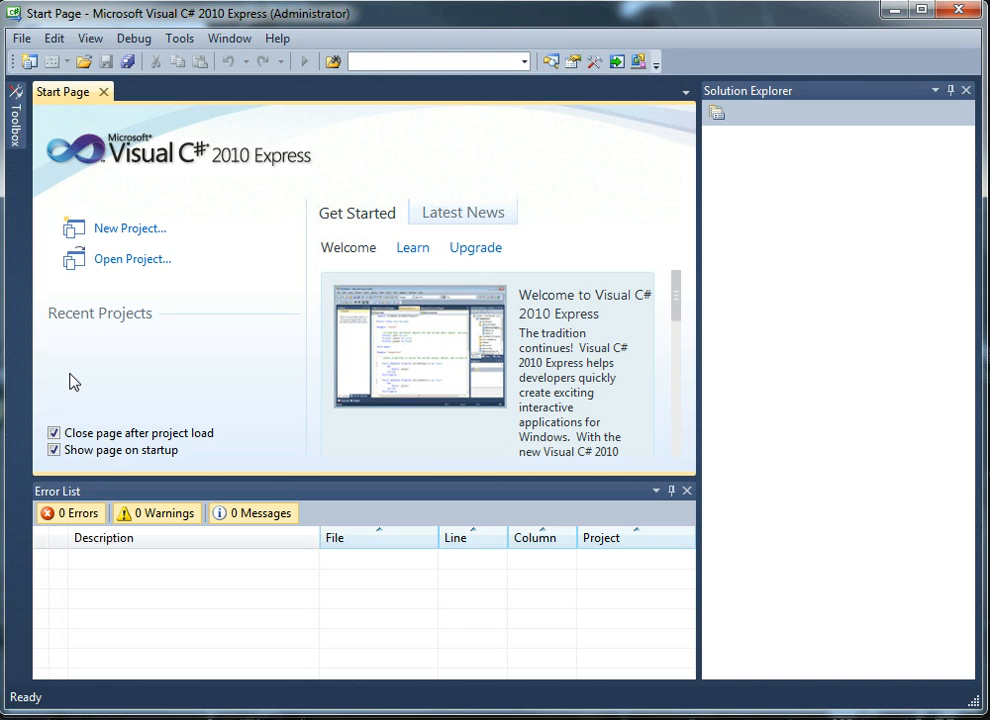
mouse_move(88, 390)
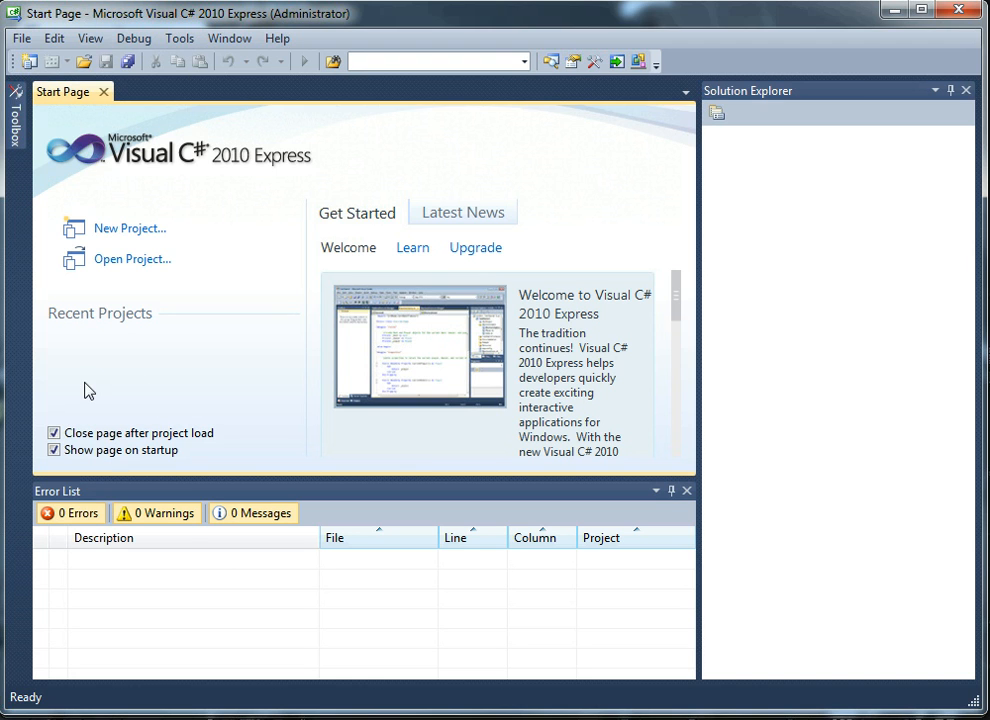
mouse_move(145, 387)
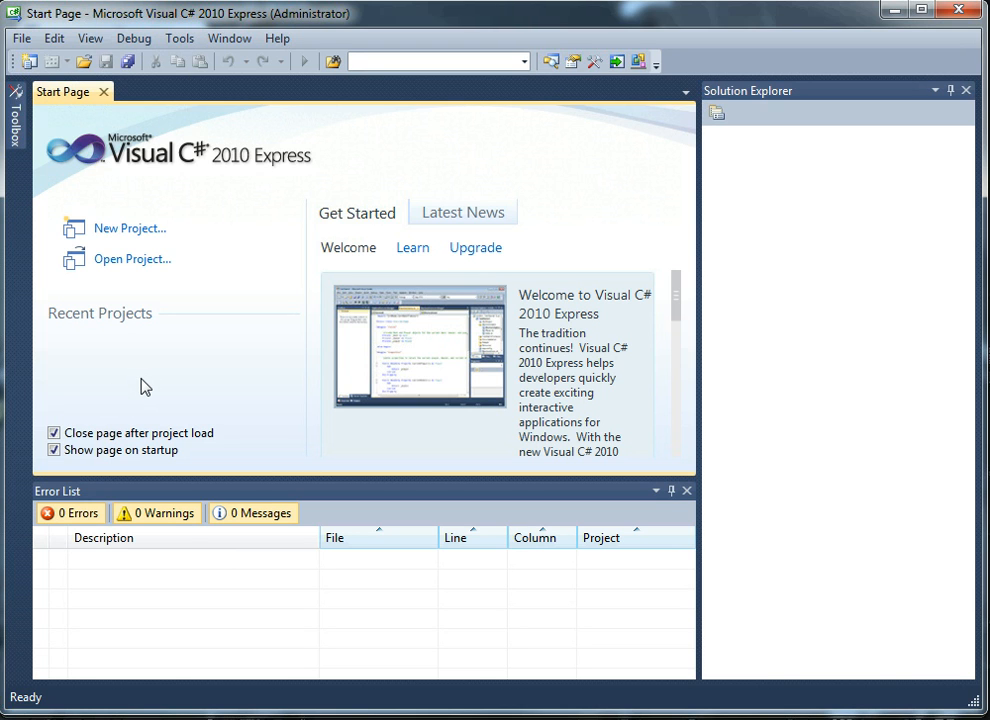
mouse_move(141, 366)
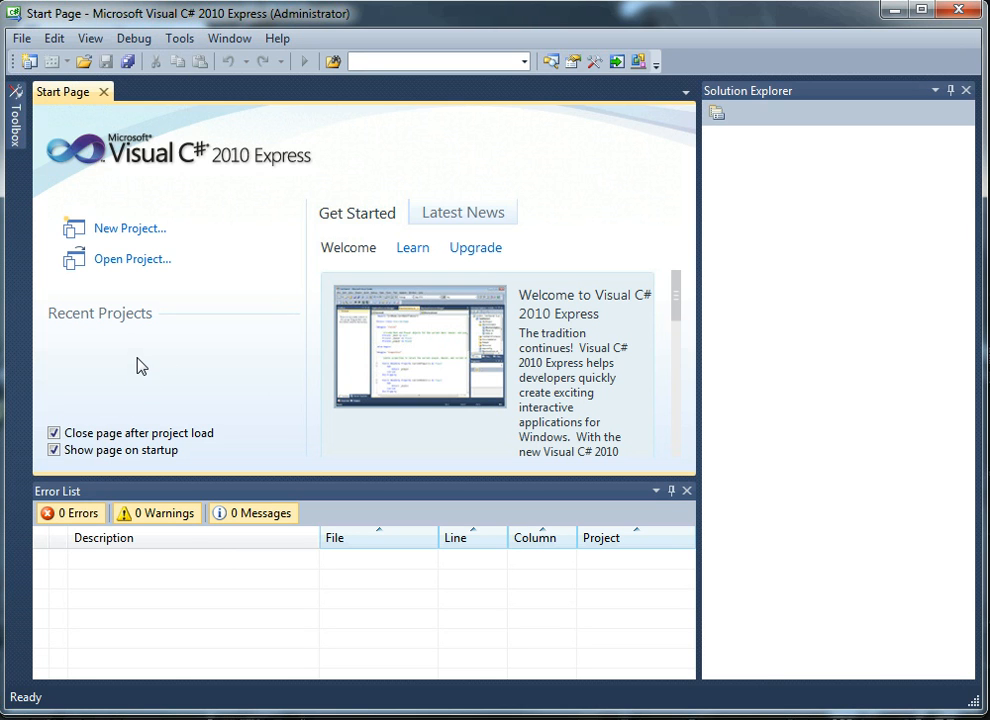
mouse_move(98, 172)
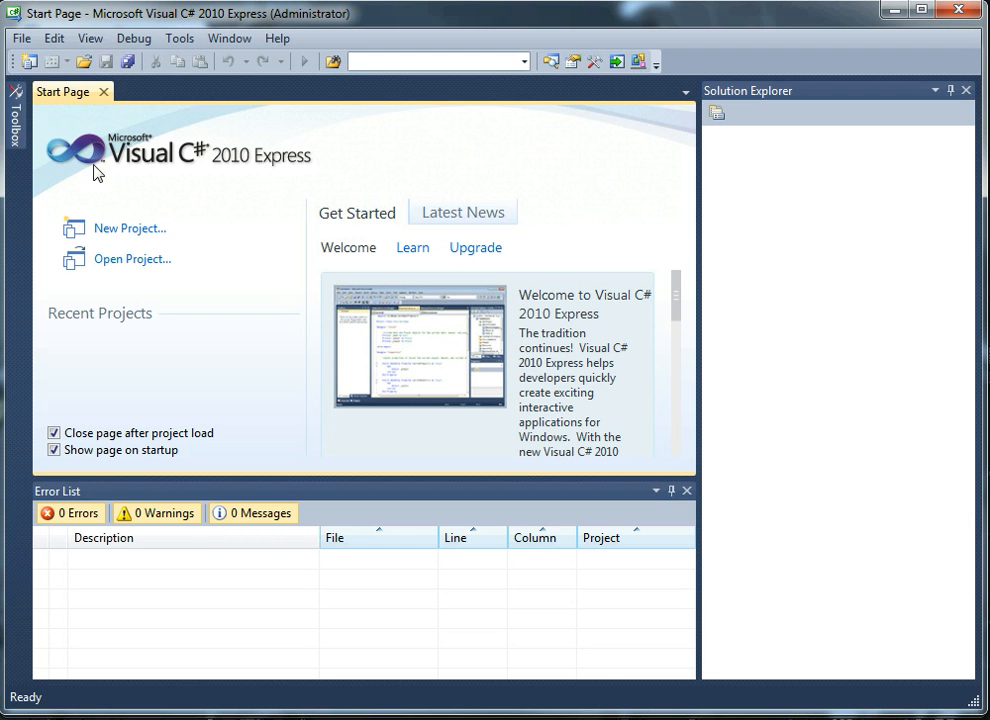
Start a new project from the Start Page and browse the Visual C# templates.
click(20, 38)
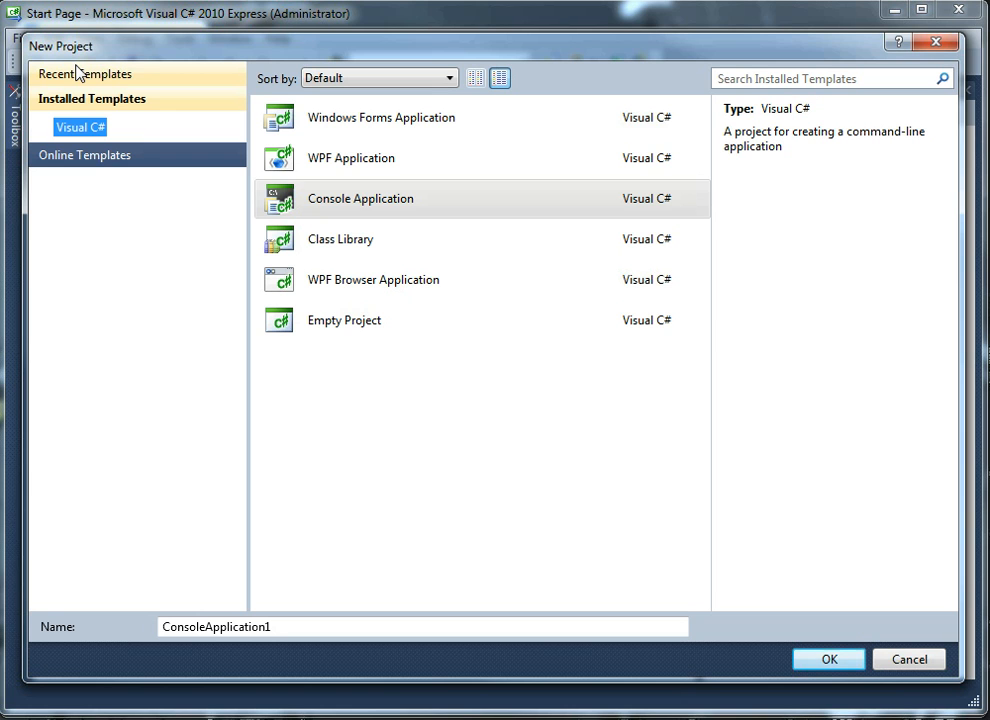
click(381, 117)
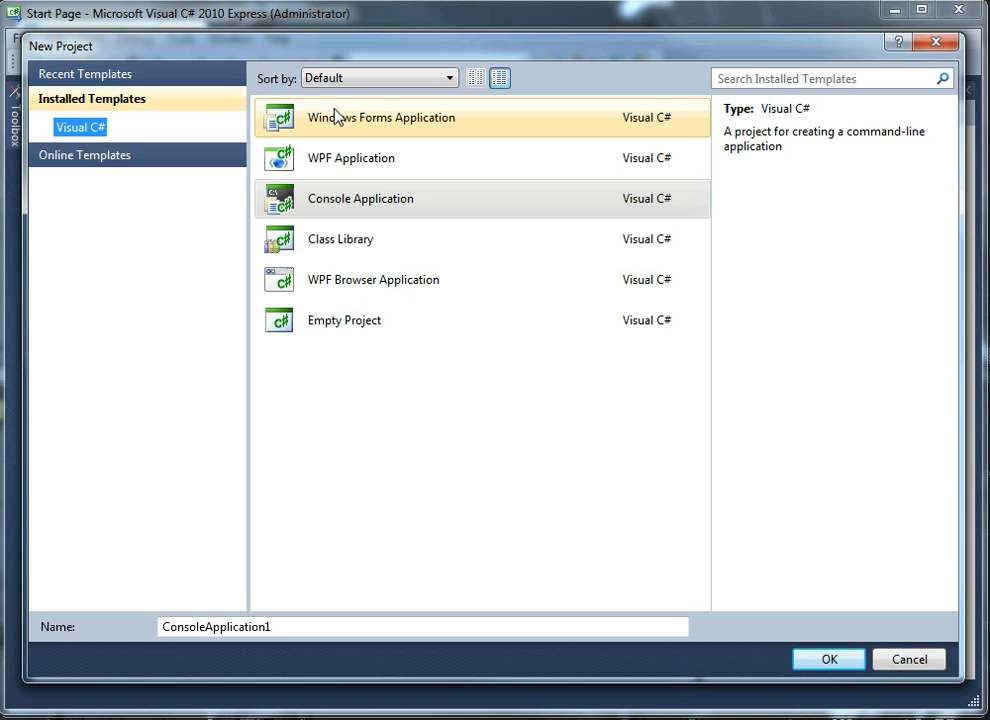
click(351, 158)
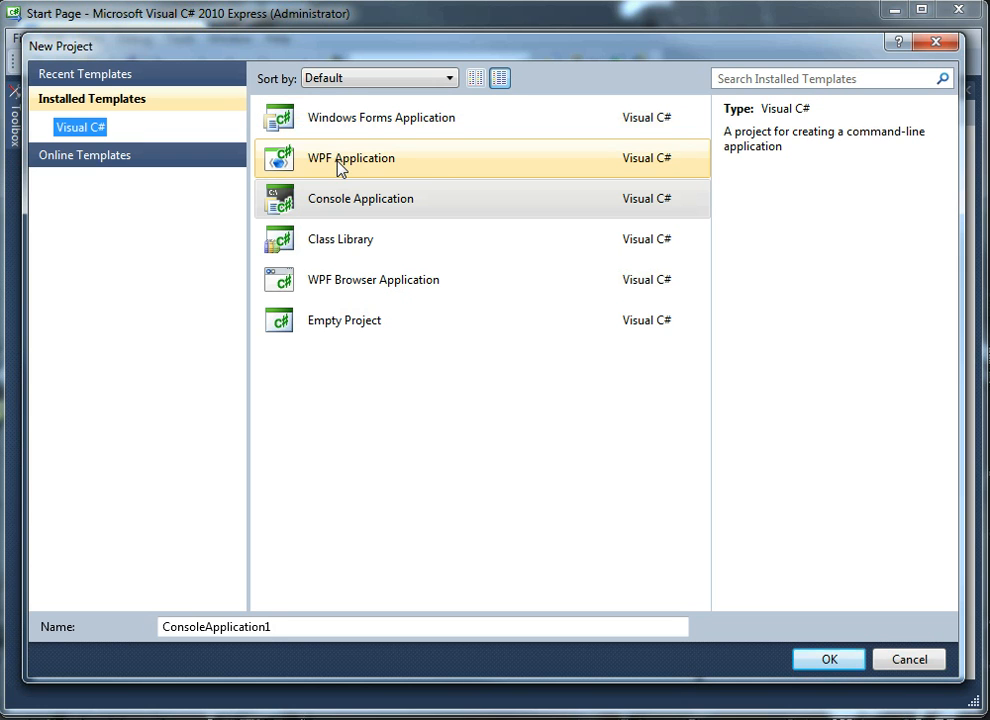
mouse_move(350, 160)
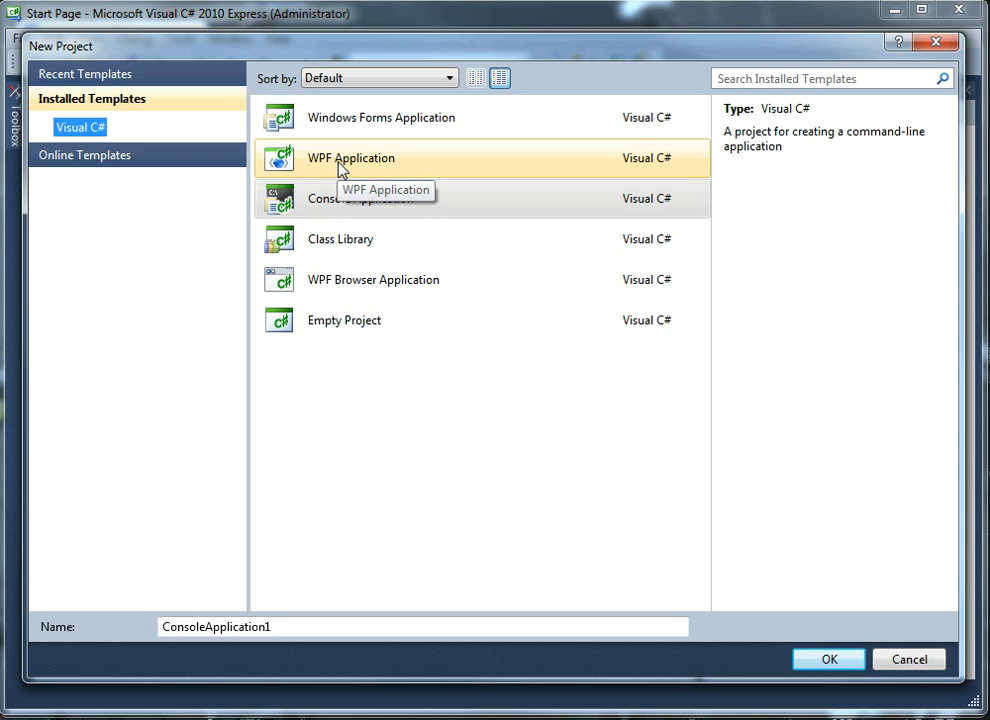
mouse_move(343, 169)
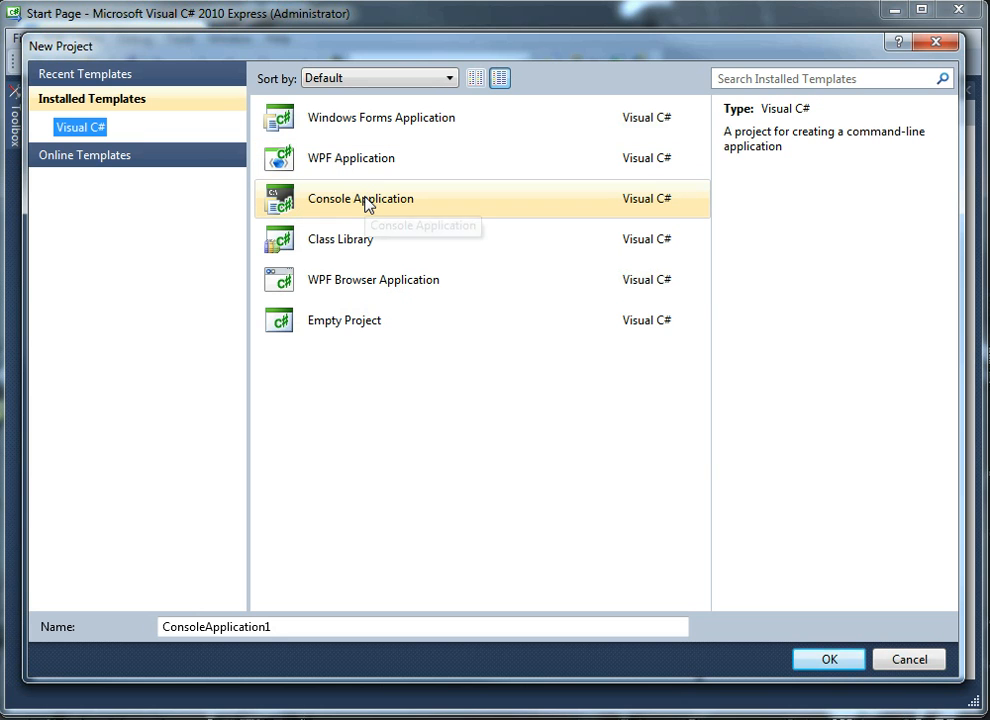
mouse_move(360, 199)
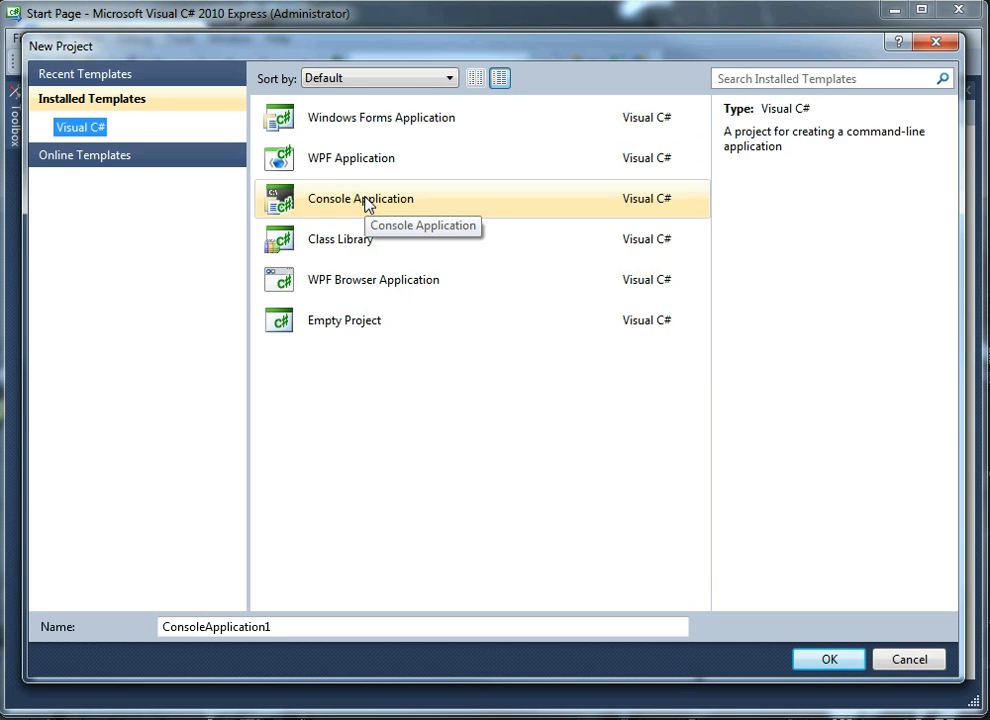
mouse_move(368, 205)
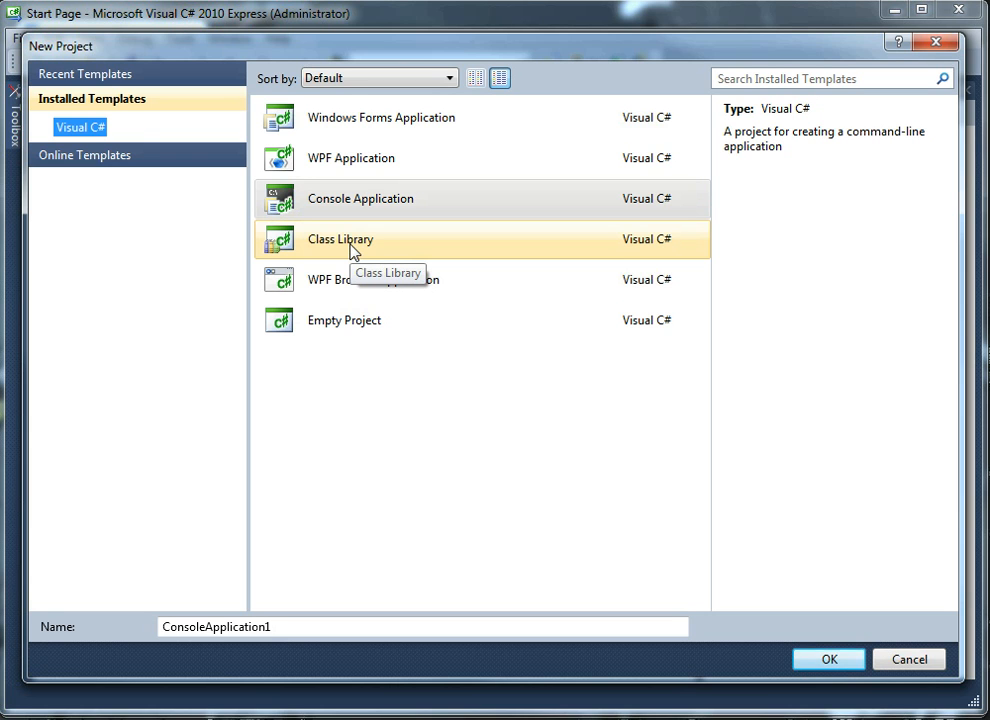
mouse_move(351, 251)
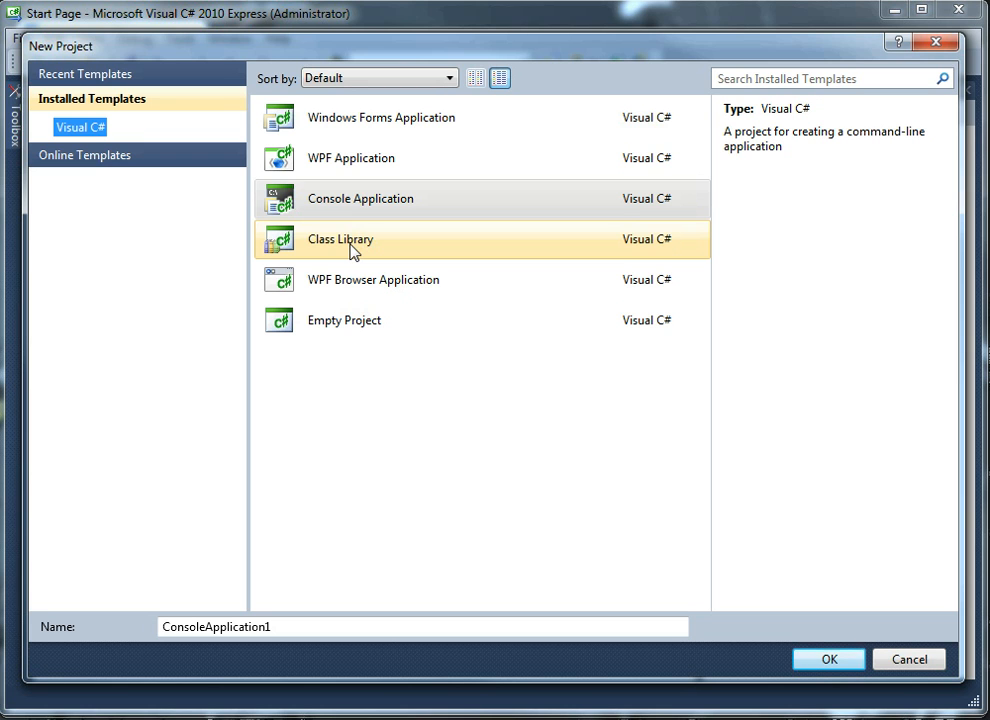
mouse_move(373, 280)
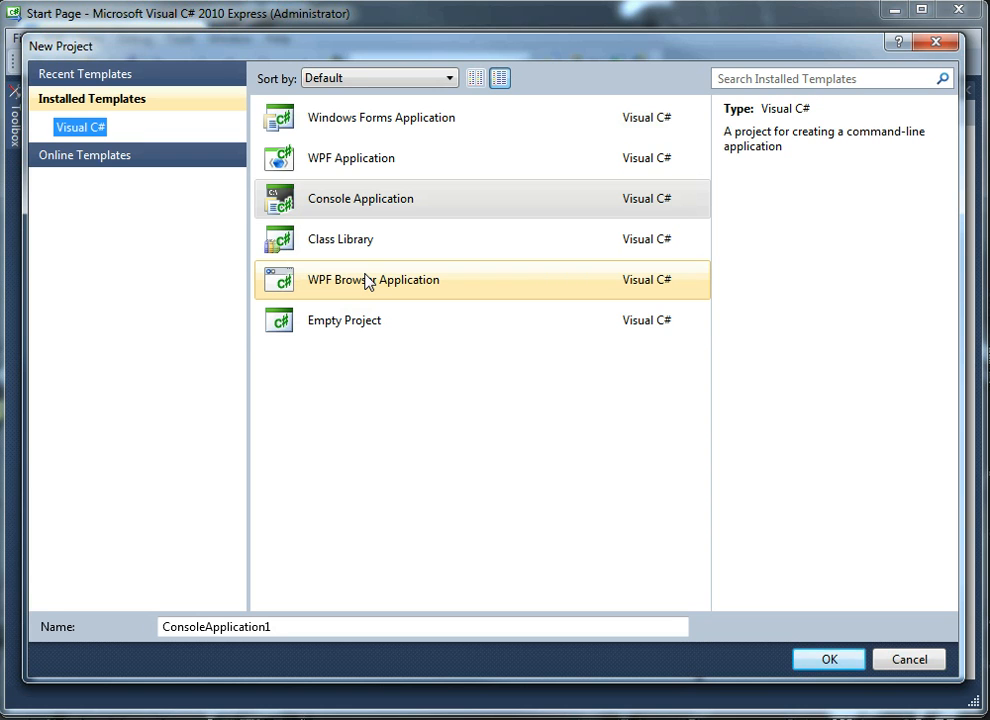
click(344, 320)
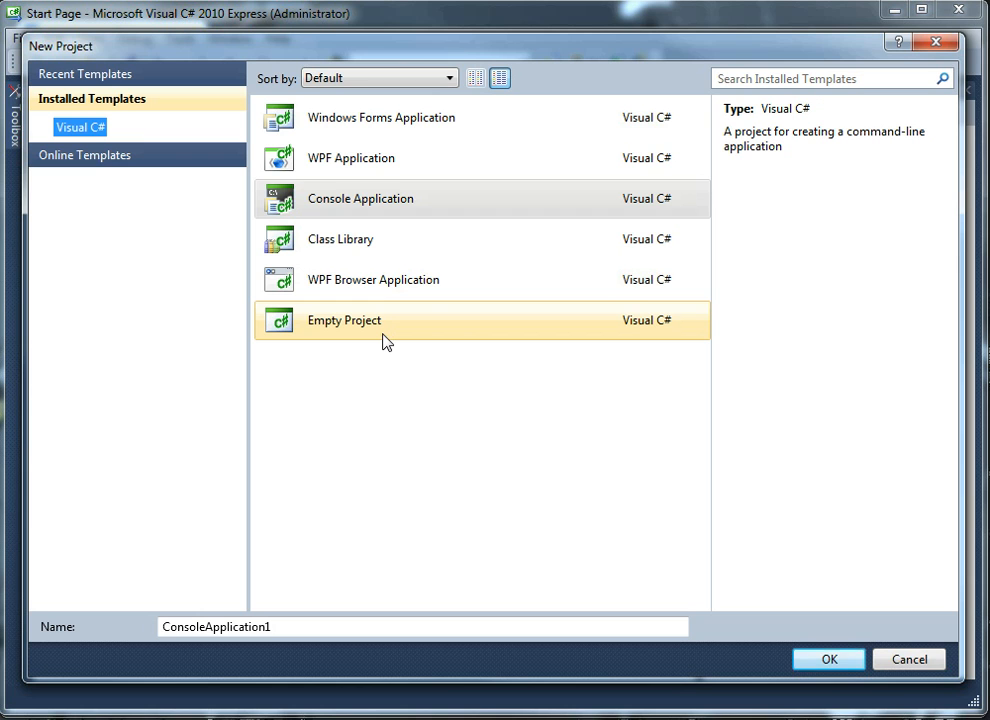
click(373, 279)
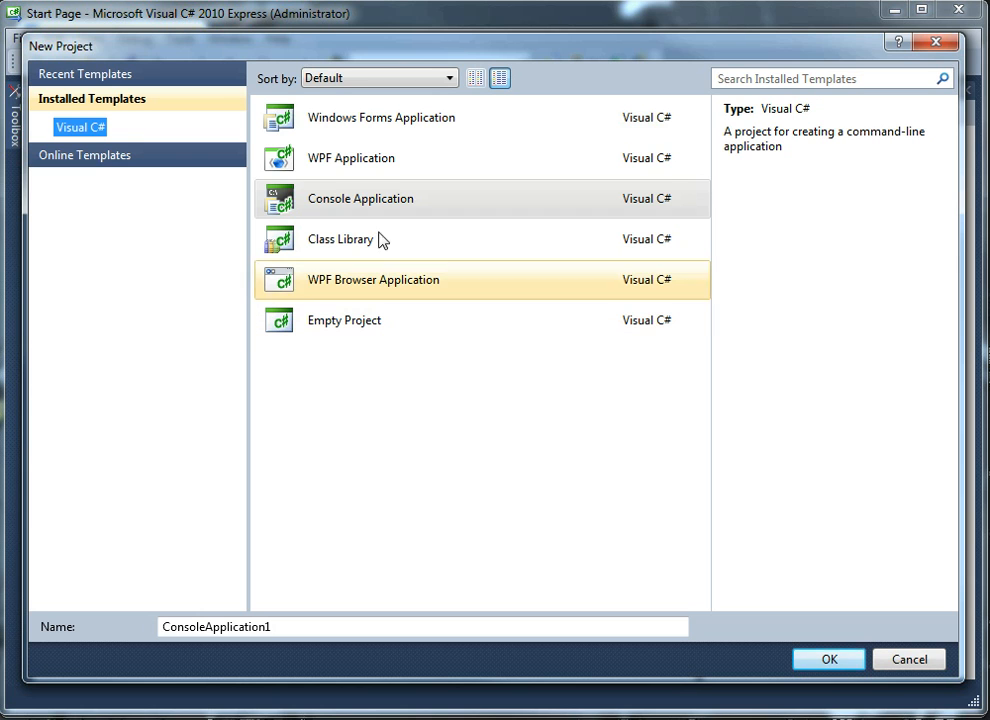
Name the new console application HelloWorld and create it.
click(360, 198)
text(Hell)
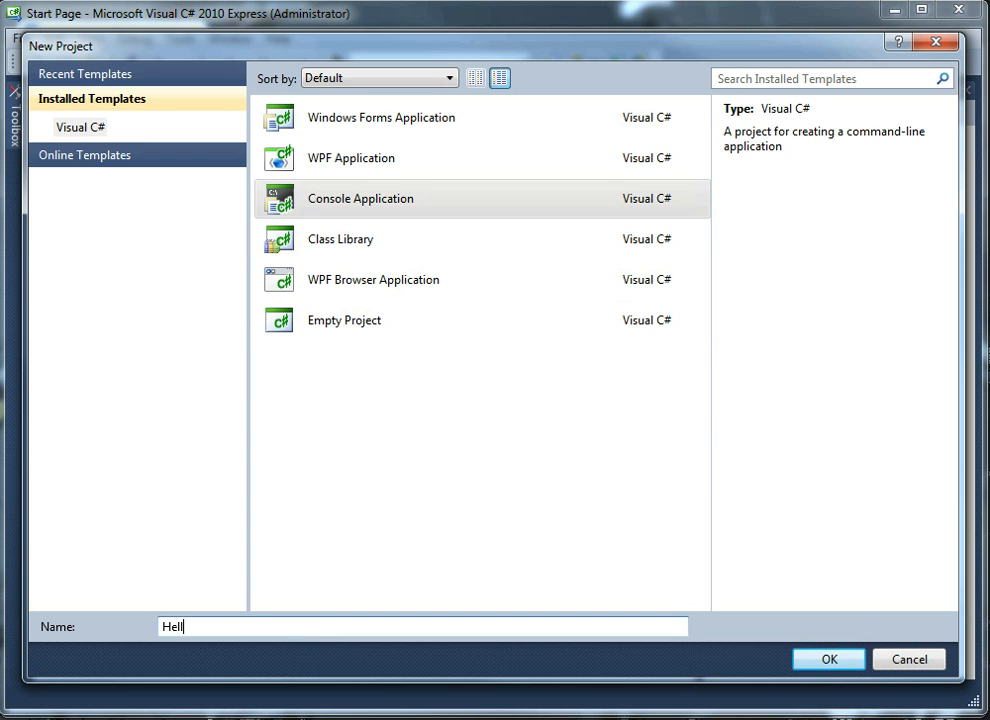
text(oWorld)
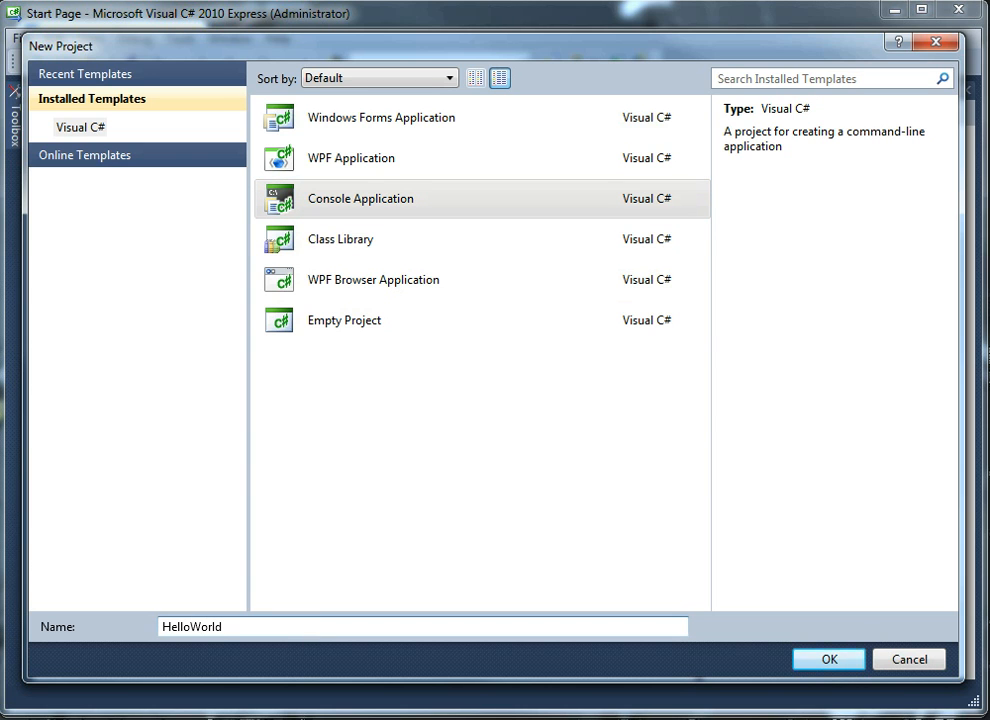
mouse_move(500, 699)
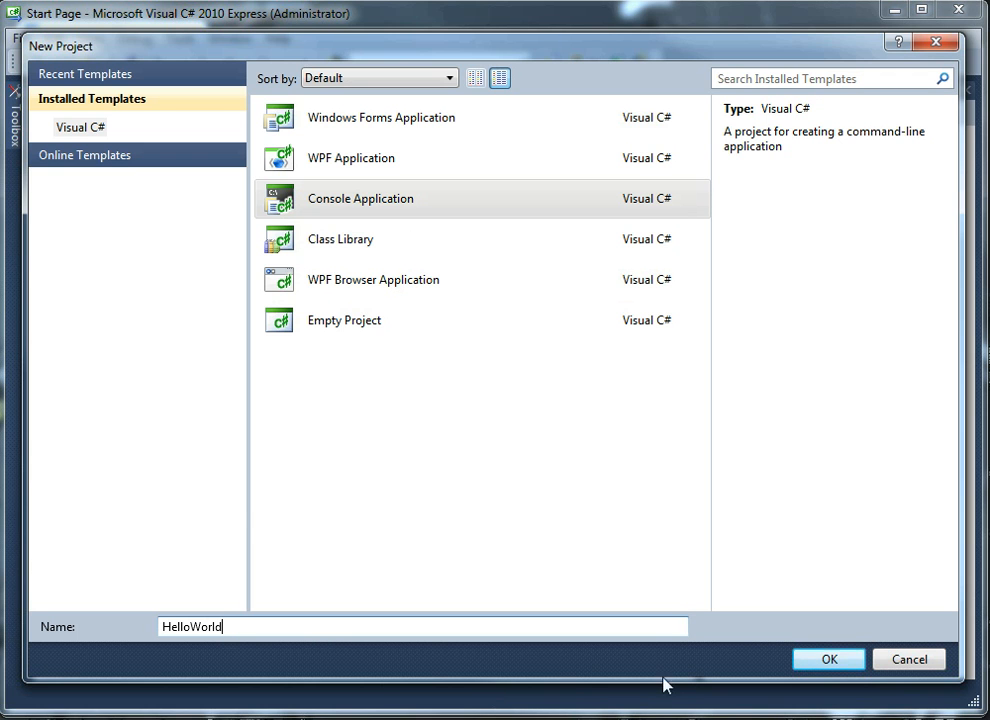
click(828, 659)
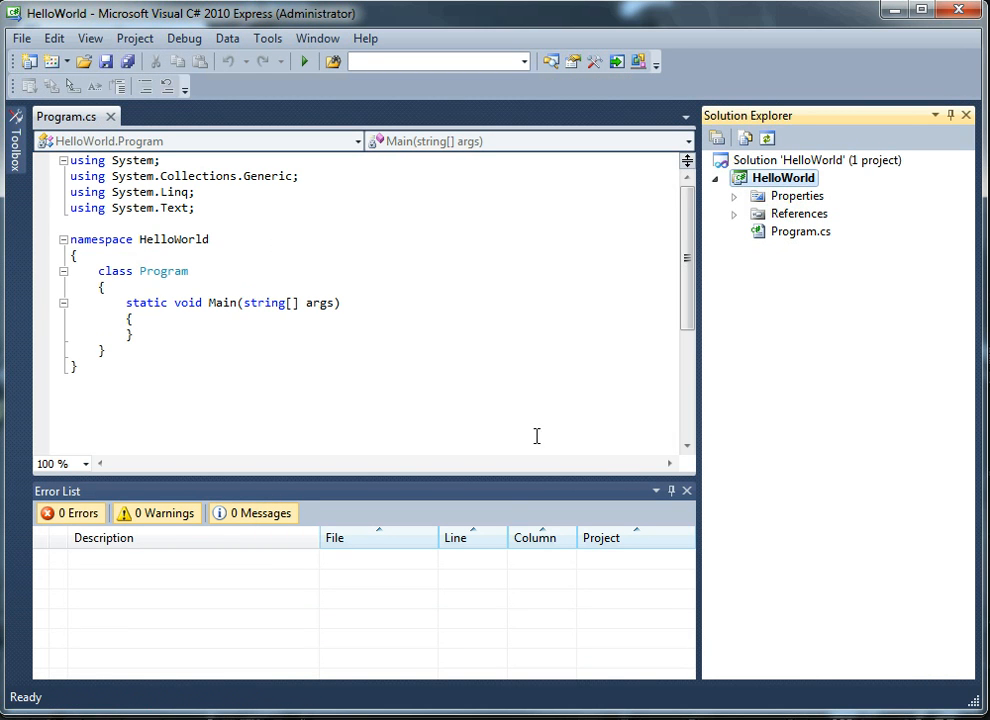
mouse_move(471, 351)
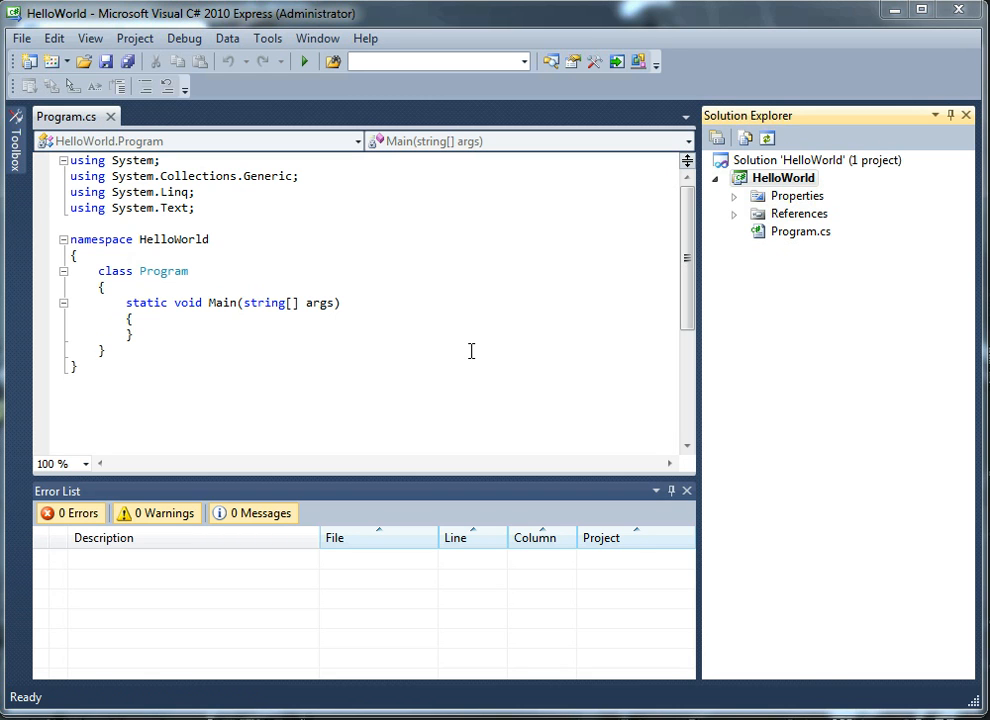
mouse_move(448, 302)
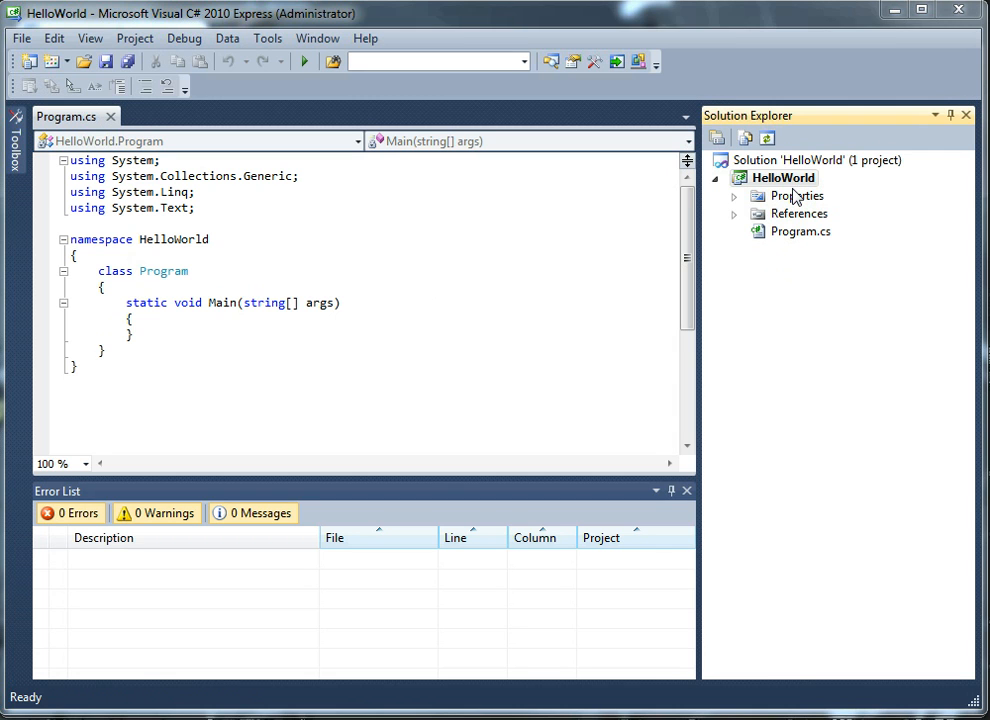
mouse_move(789, 185)
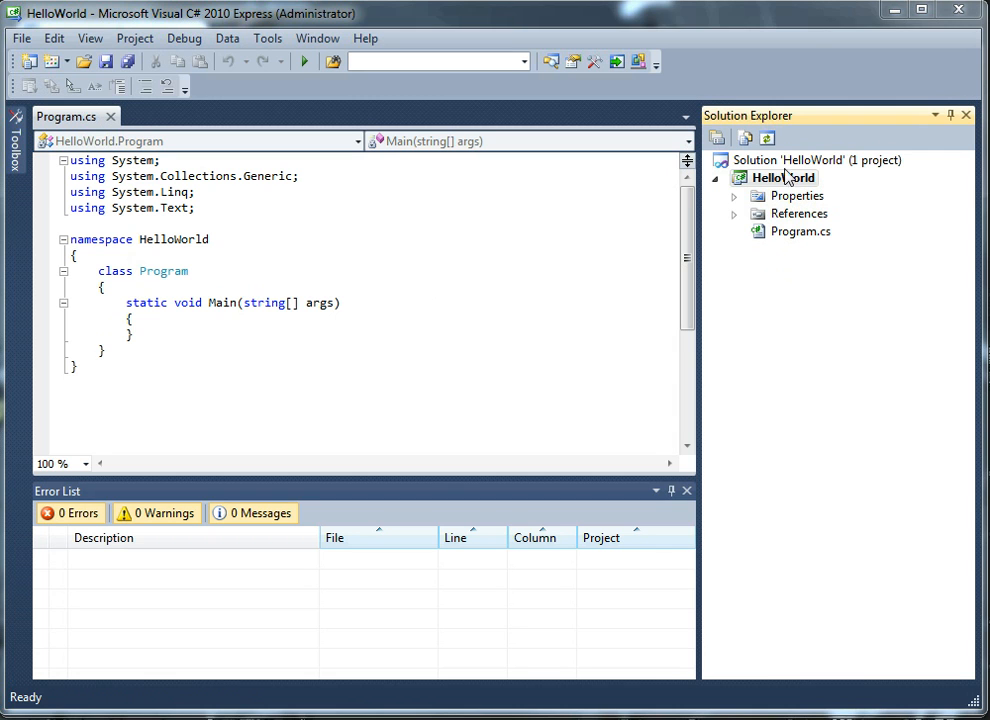
mouse_move(66, 116)
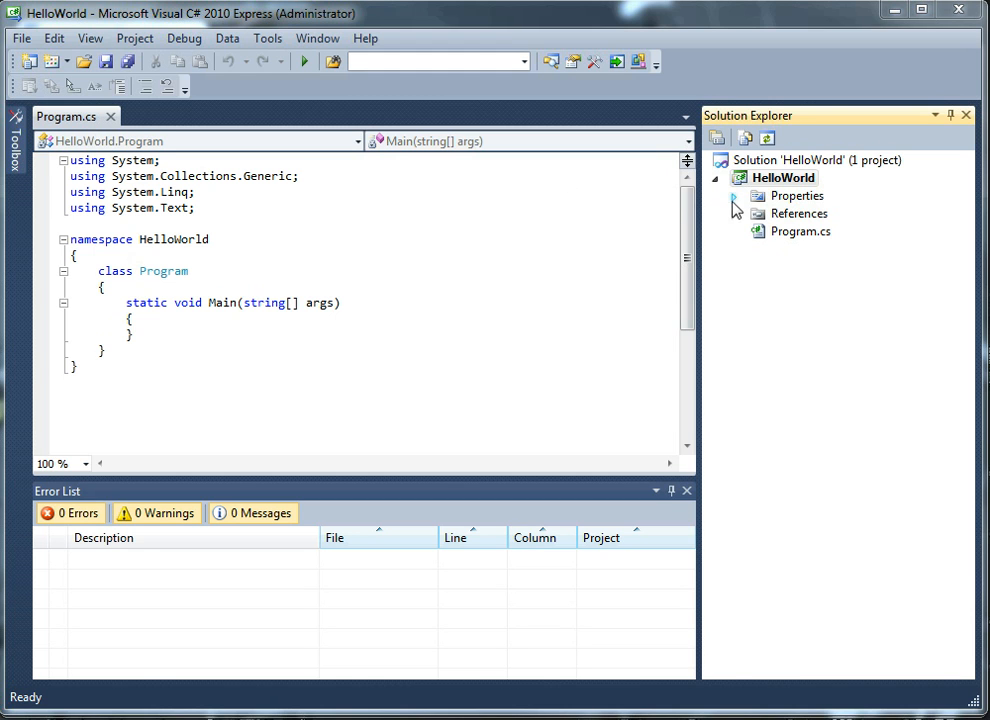
Open AssemblyInfo.cs from the Properties folder and review the HelloWorld assembly attributes.
click(733, 196)
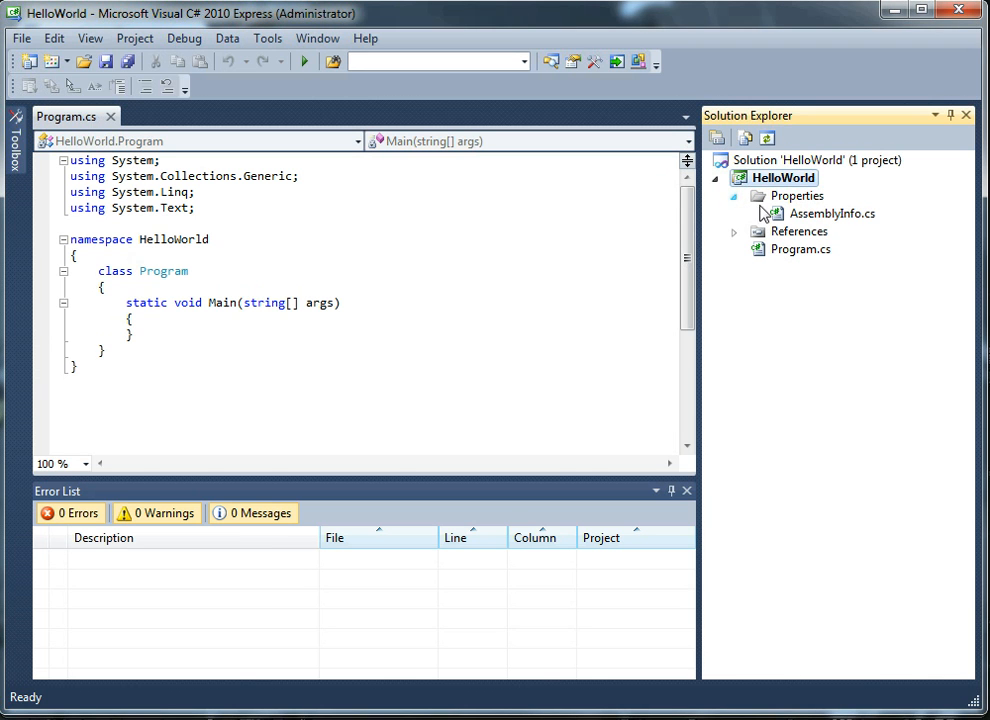
mouse_move(822, 222)
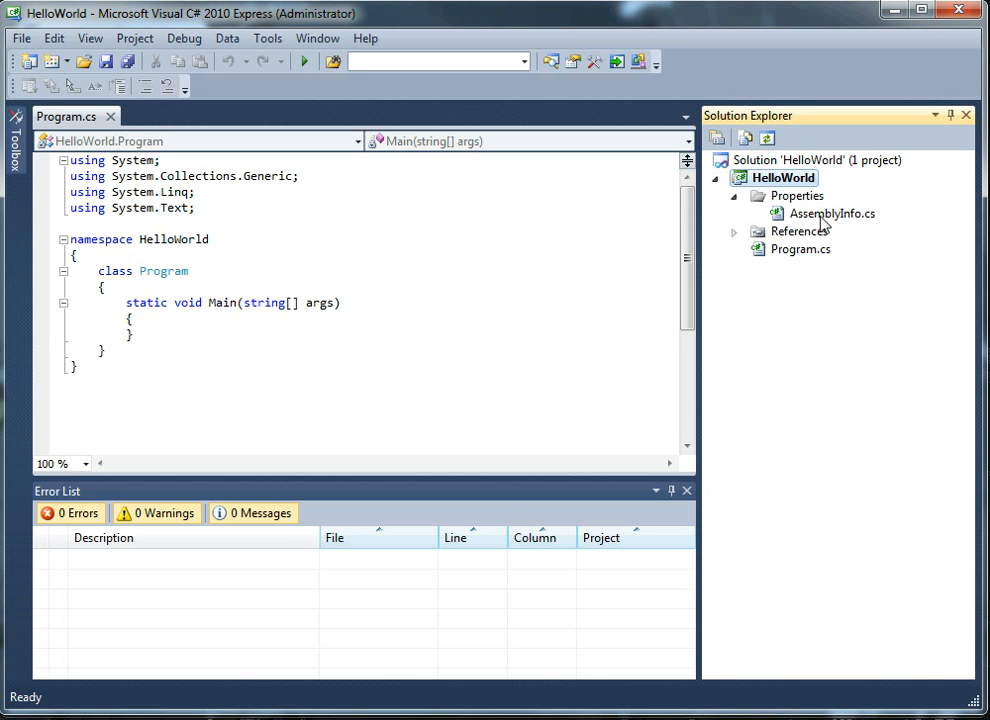
double_click(834, 213)
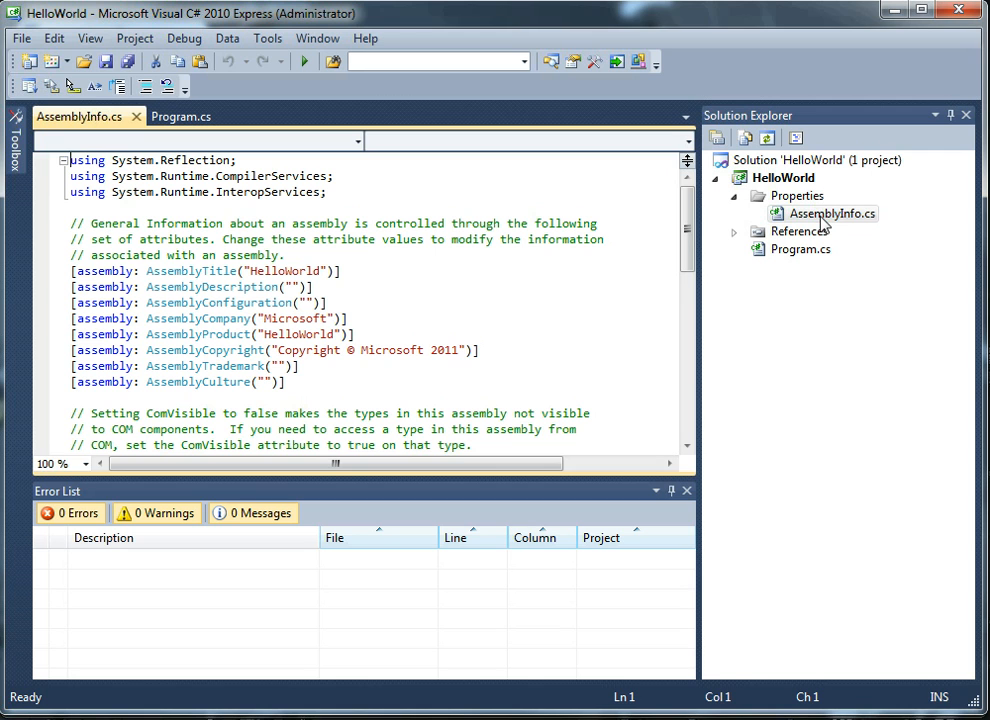
mouse_move(479, 275)
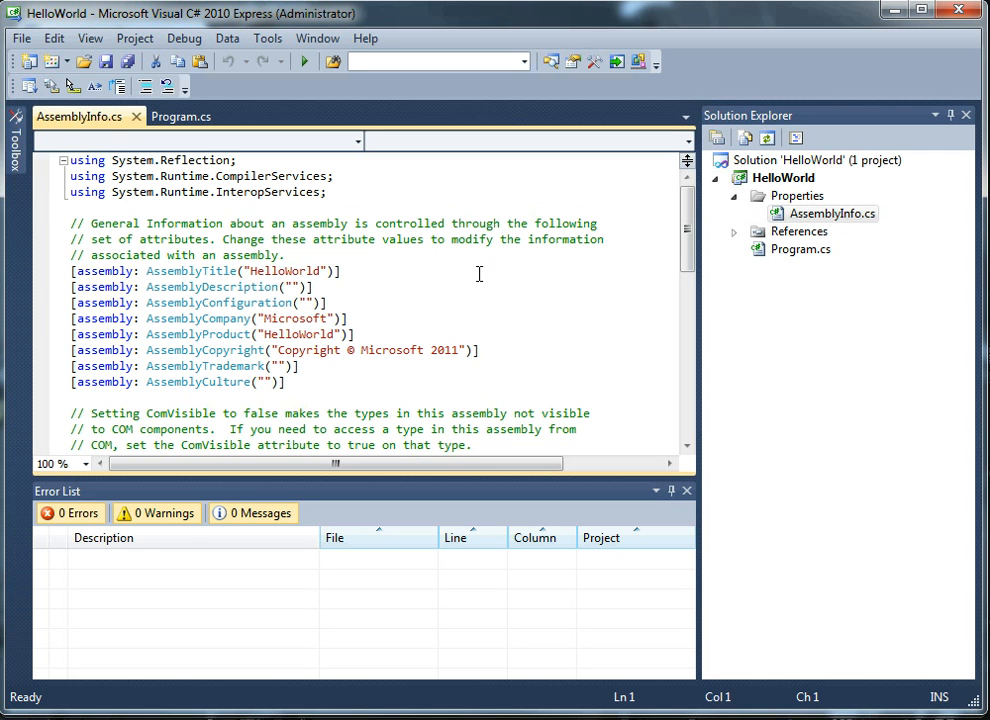
click(304, 271)
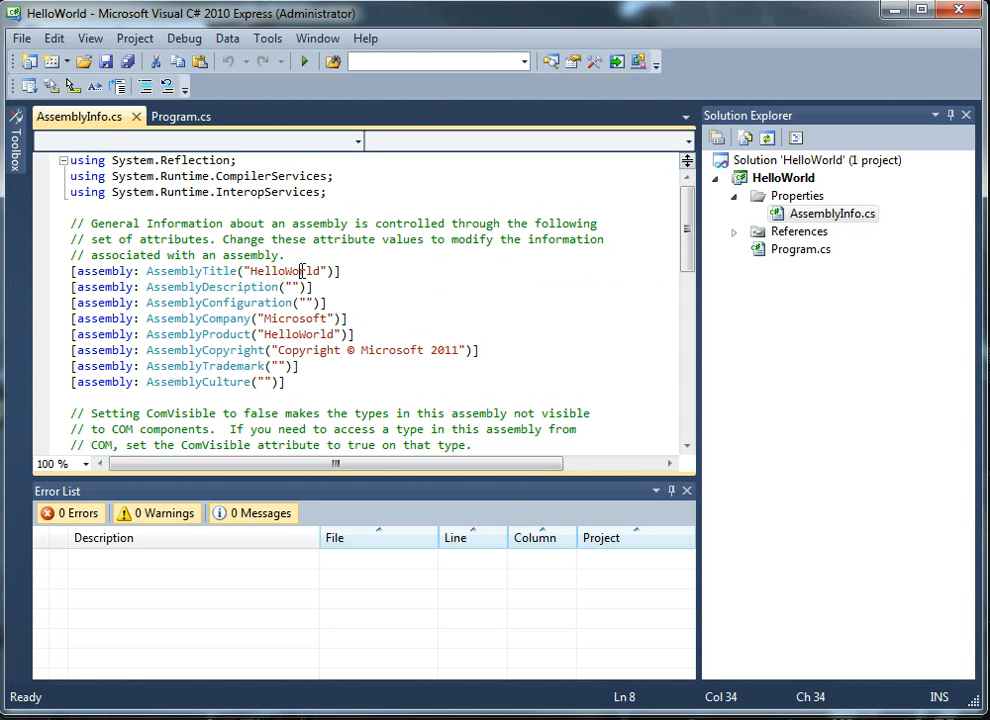
scroll(down, 3)
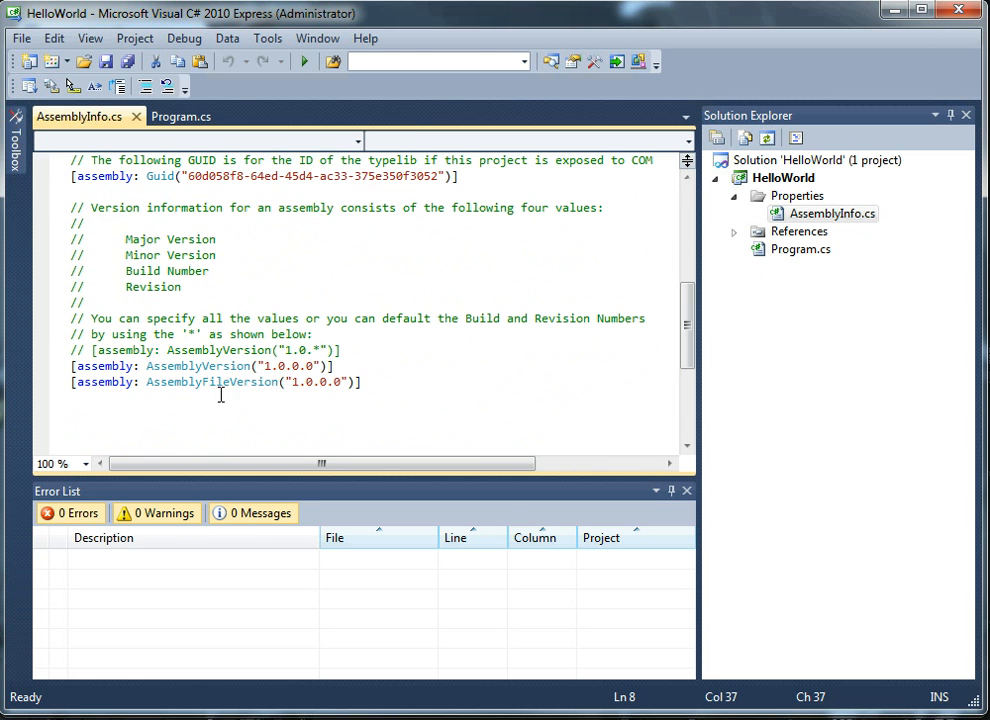
mouse_move(270, 365)
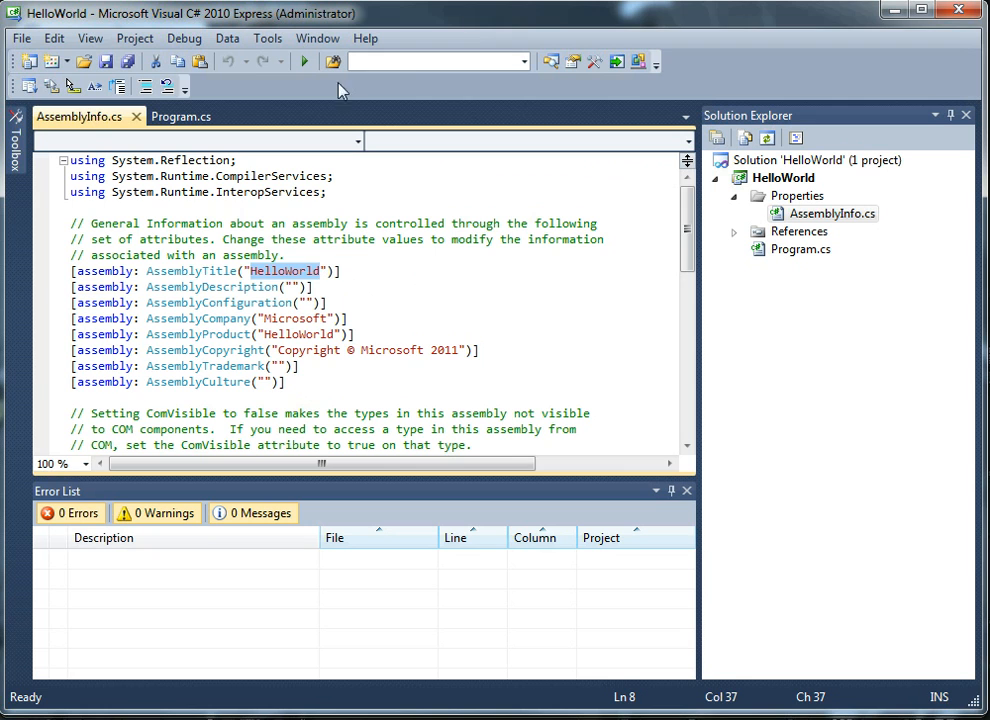
Close AssemblyInfo.cs, returning to Program.cs, and select the project's Properties folder.
click(181, 116)
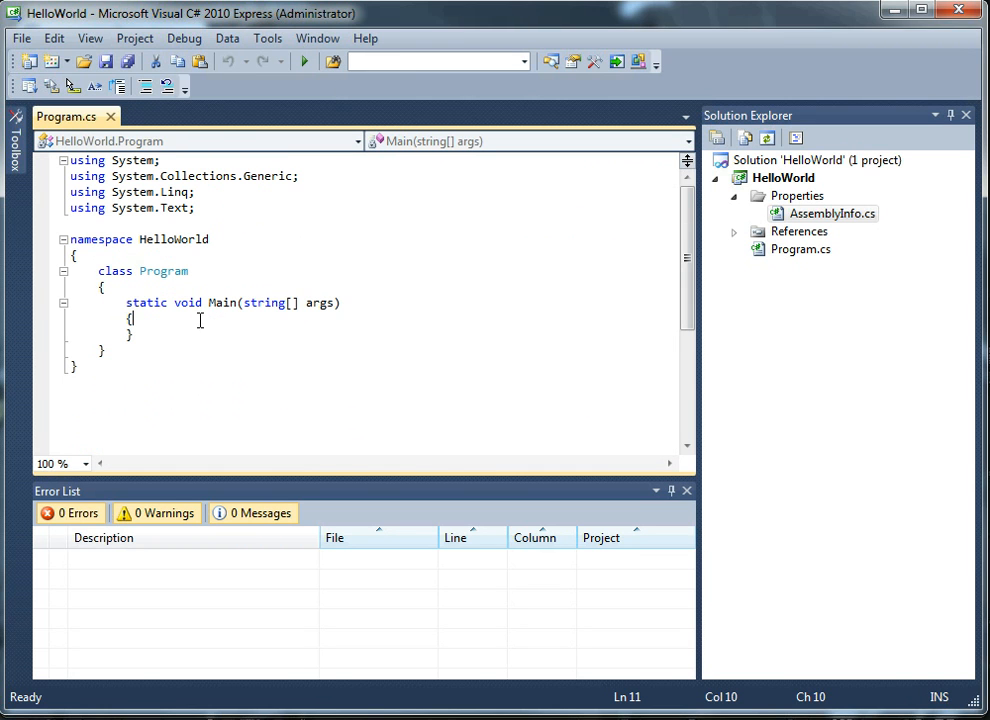
mouse_move(275, 313)
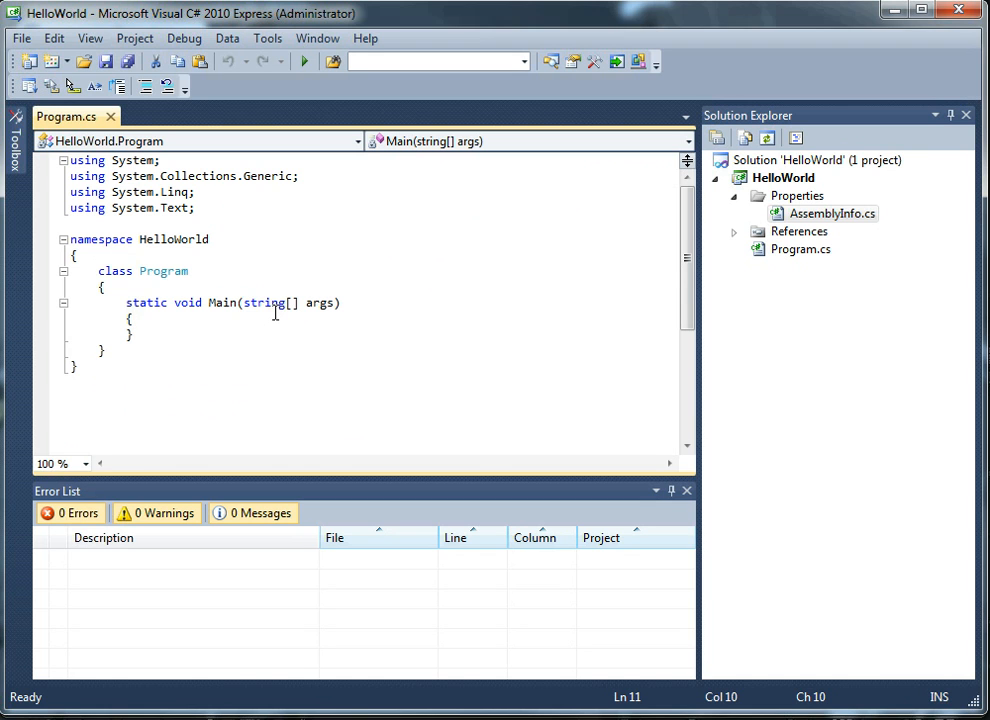
mouse_move(530, 245)
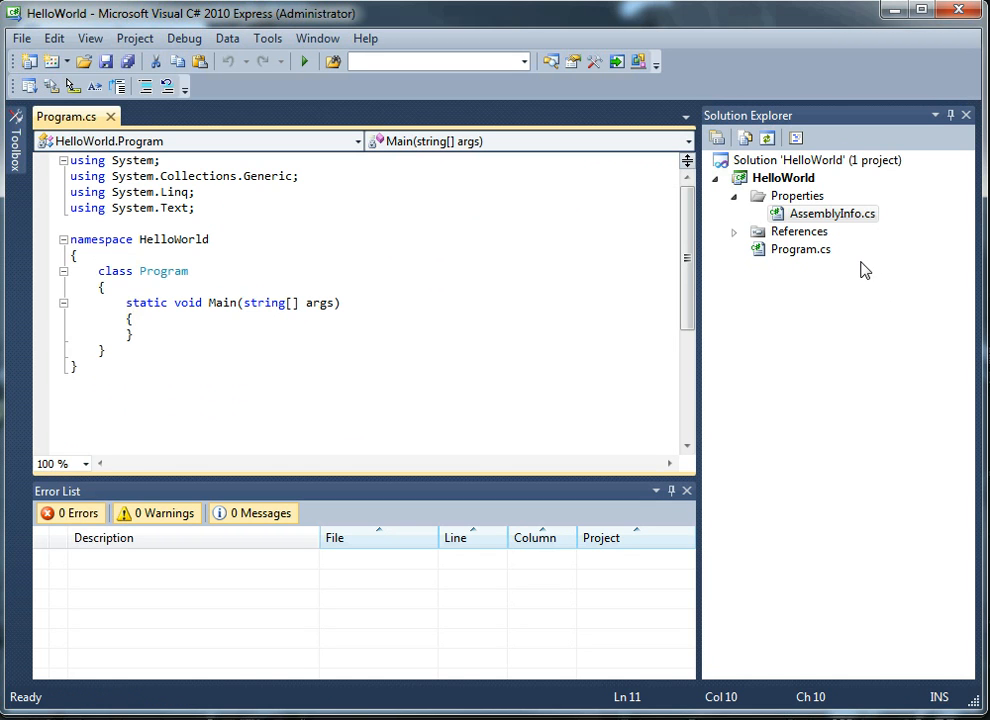
click(797, 195)
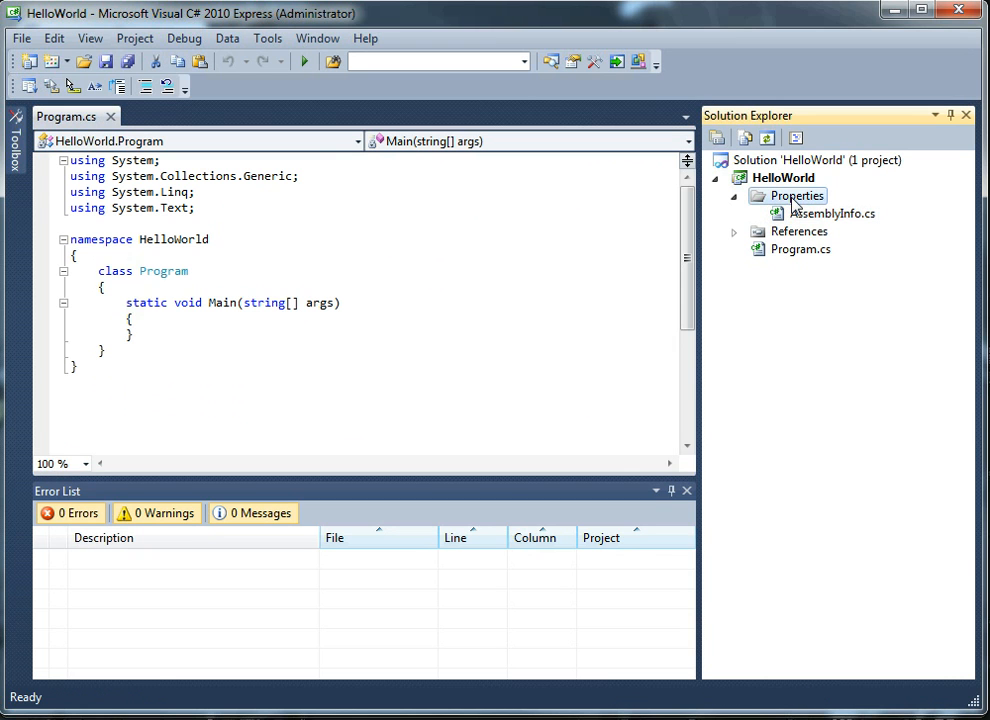
Set the HelloWorld build settings to treat All warnings as errors.
double_click(797, 195)
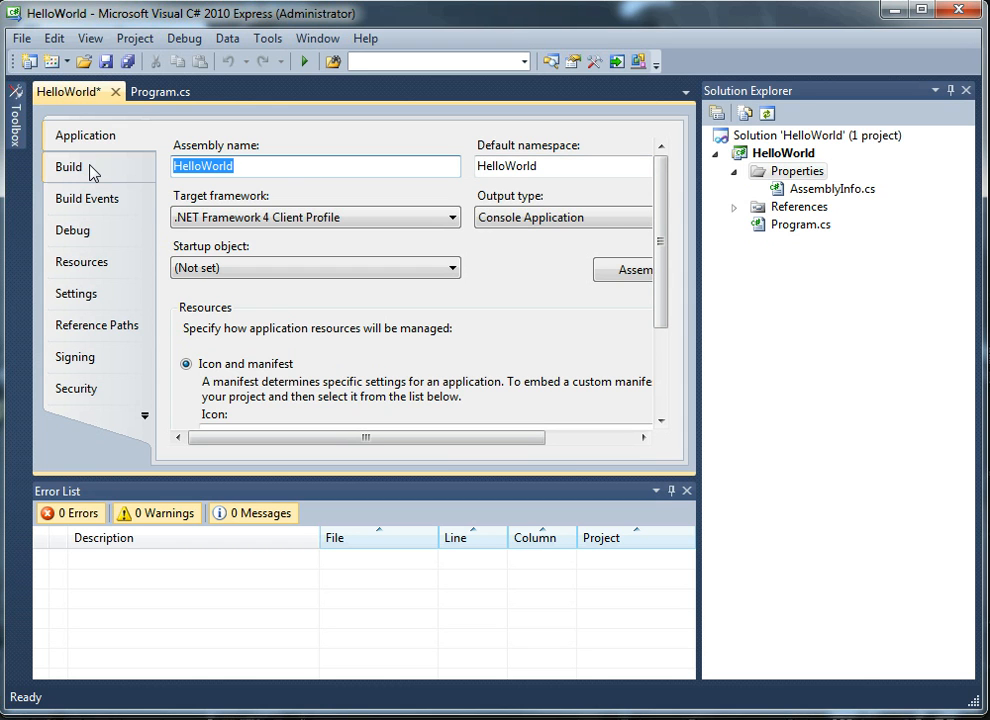
click(69, 167)
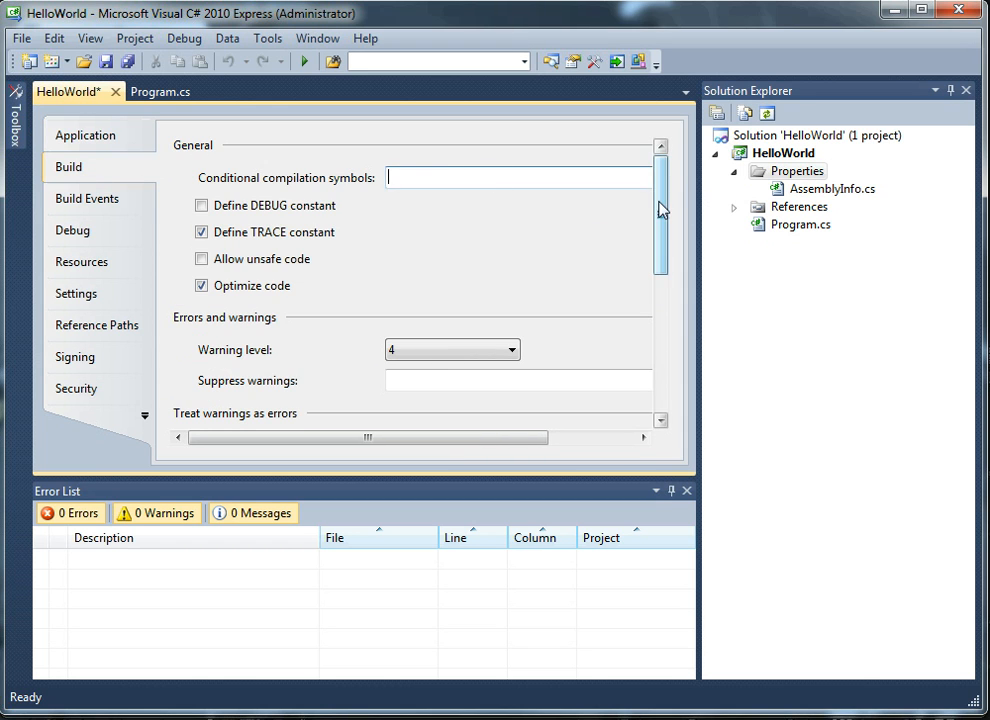
scroll(down, 3)
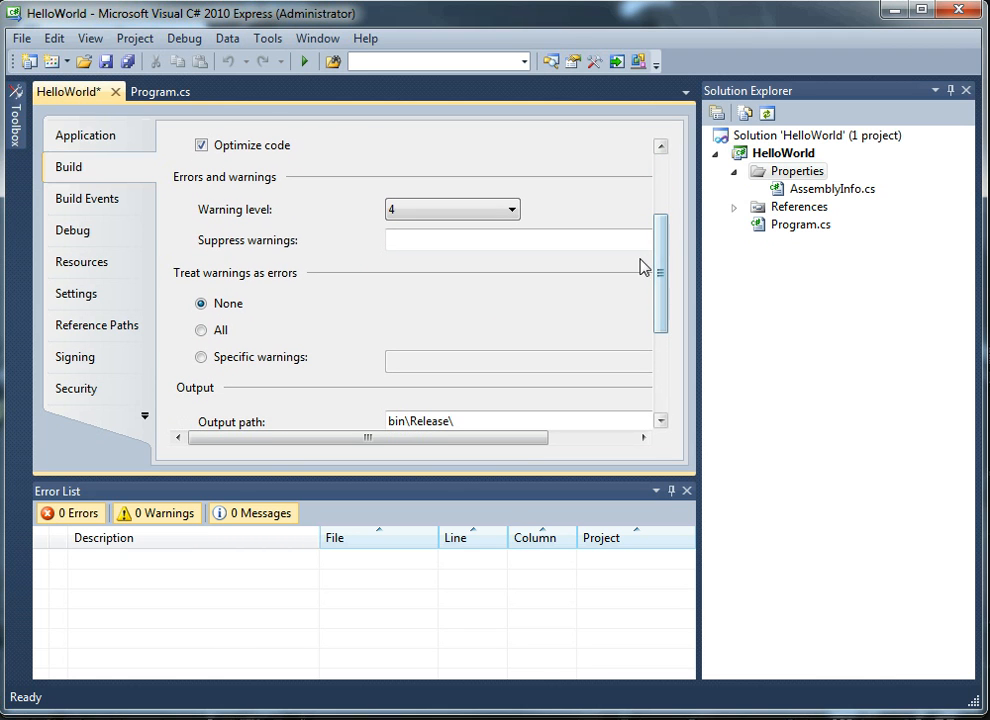
click(201, 330)
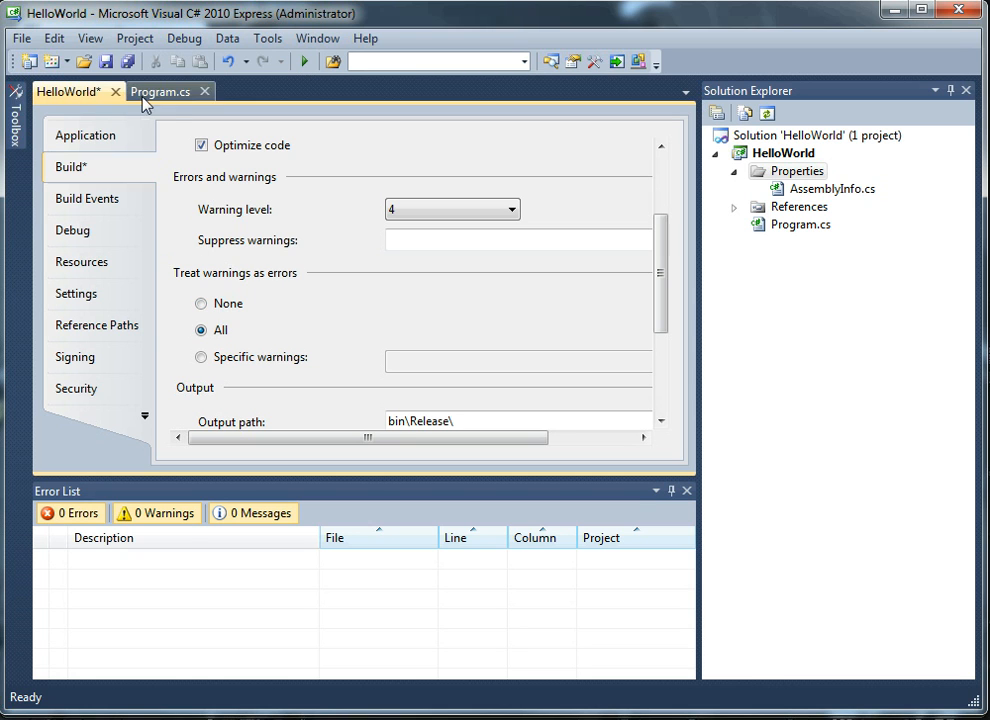
Add Console.WriteLine("Hello World"); inside Main in Program.cs using IntelliSense.
click(160, 91)
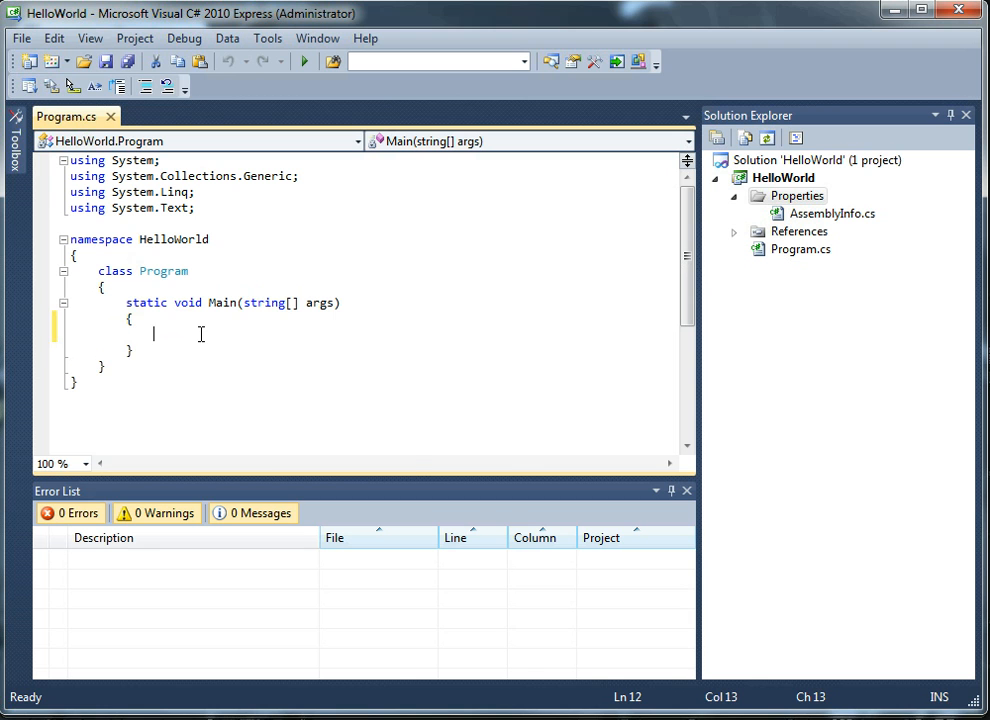
text(Console.WriteLine("Hello)
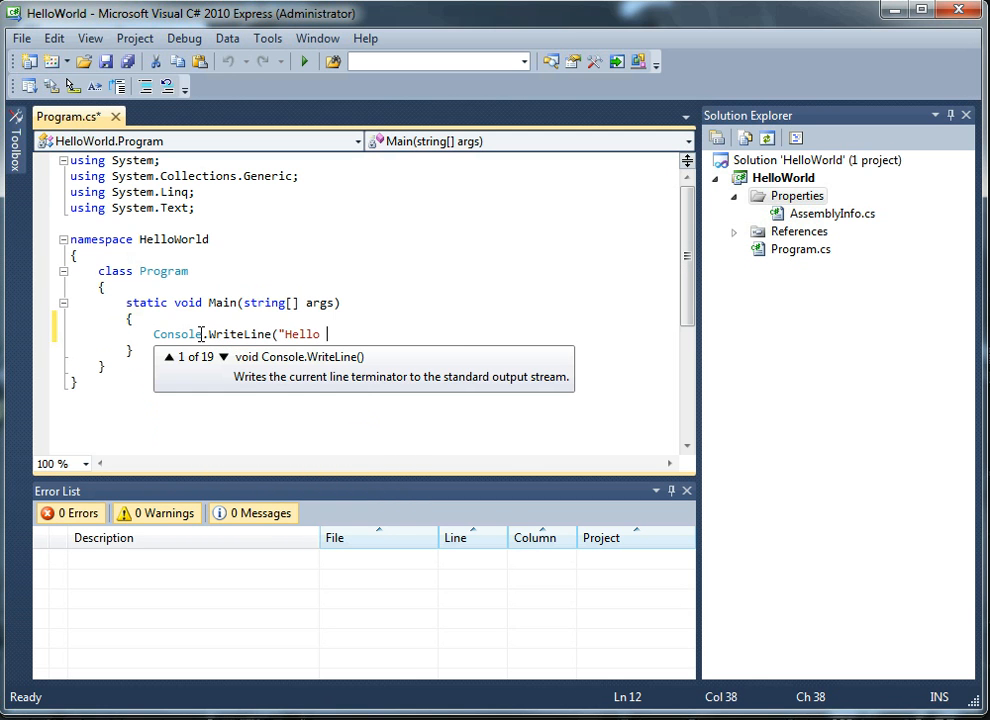
text(World");)
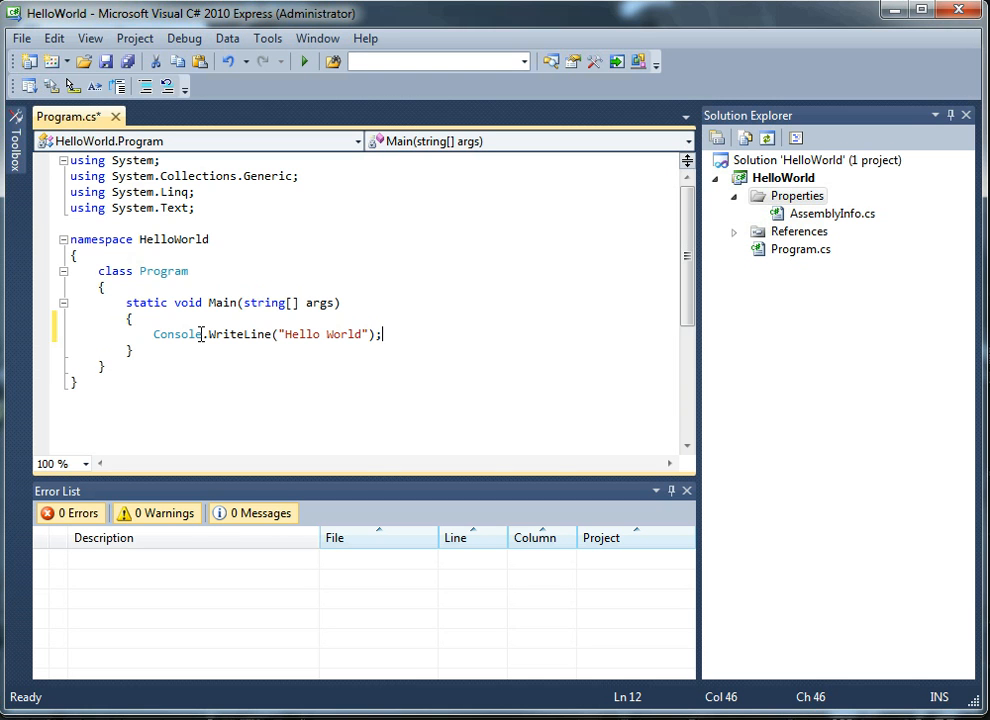
Build and run HelloWorld so the console prints Hello World.
click(304, 61)
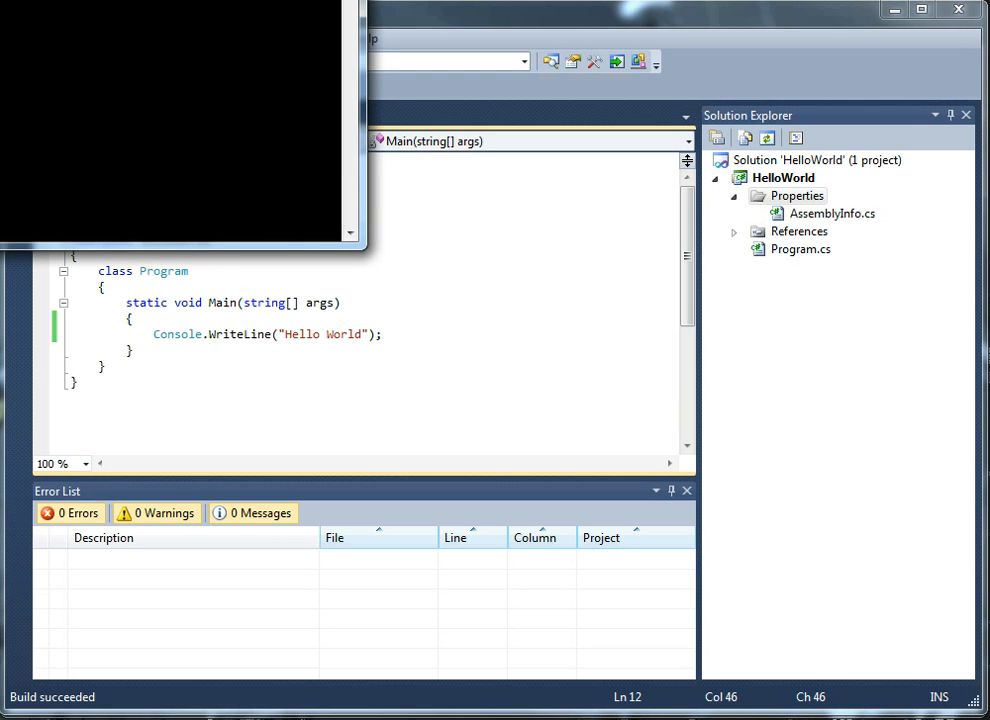
click(304, 61)
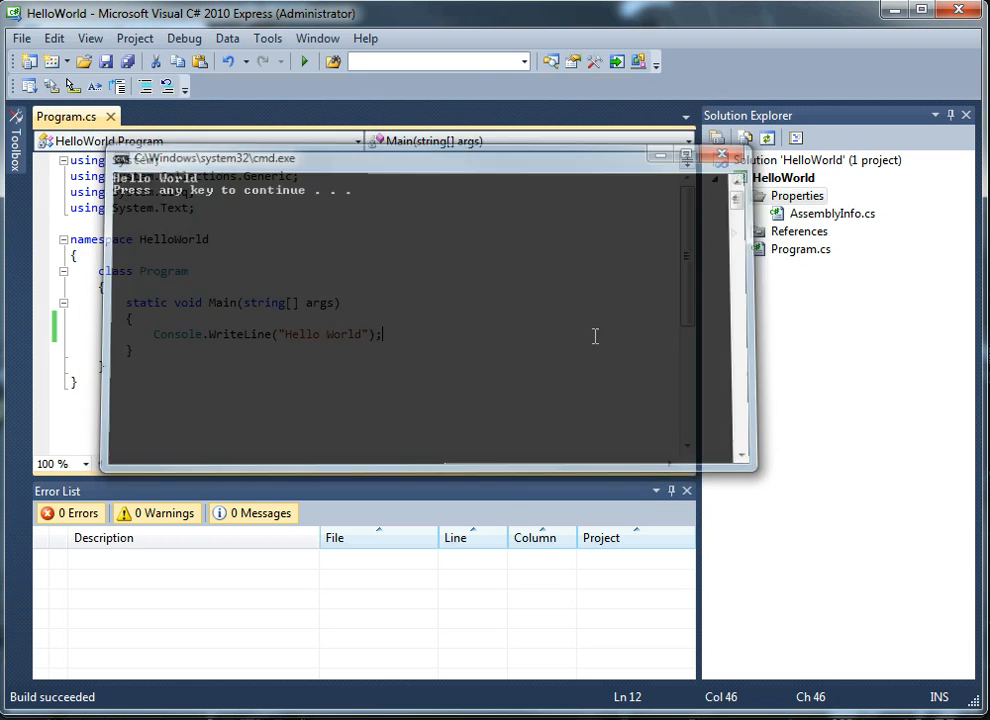
mouse_move(305, 62)
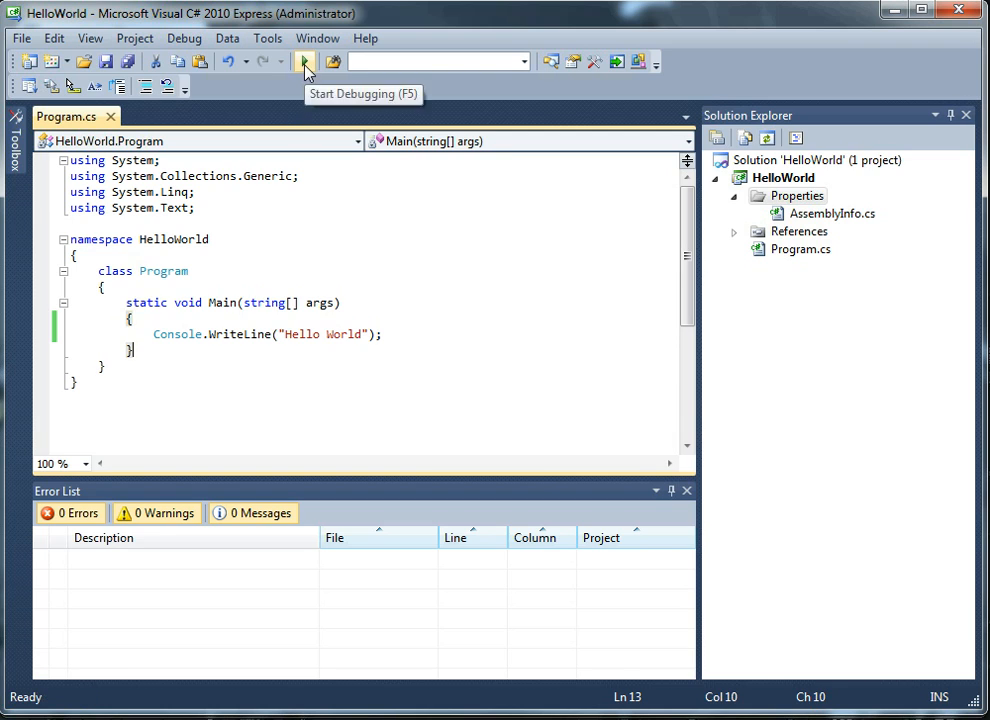
mouse_move(343, 276)
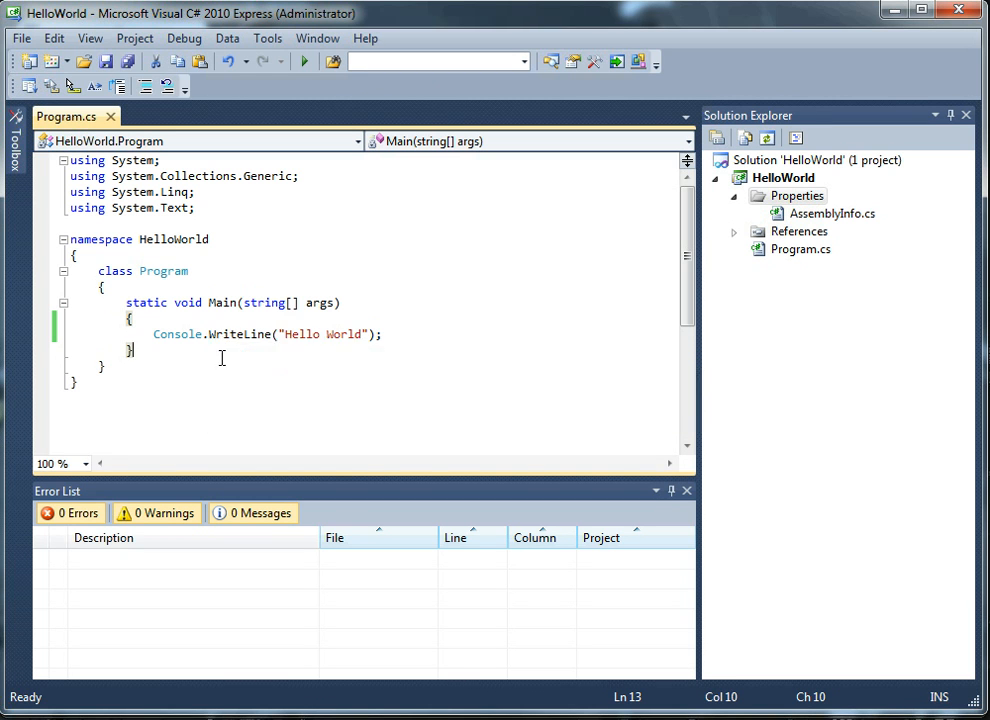
mouse_move(277, 344)
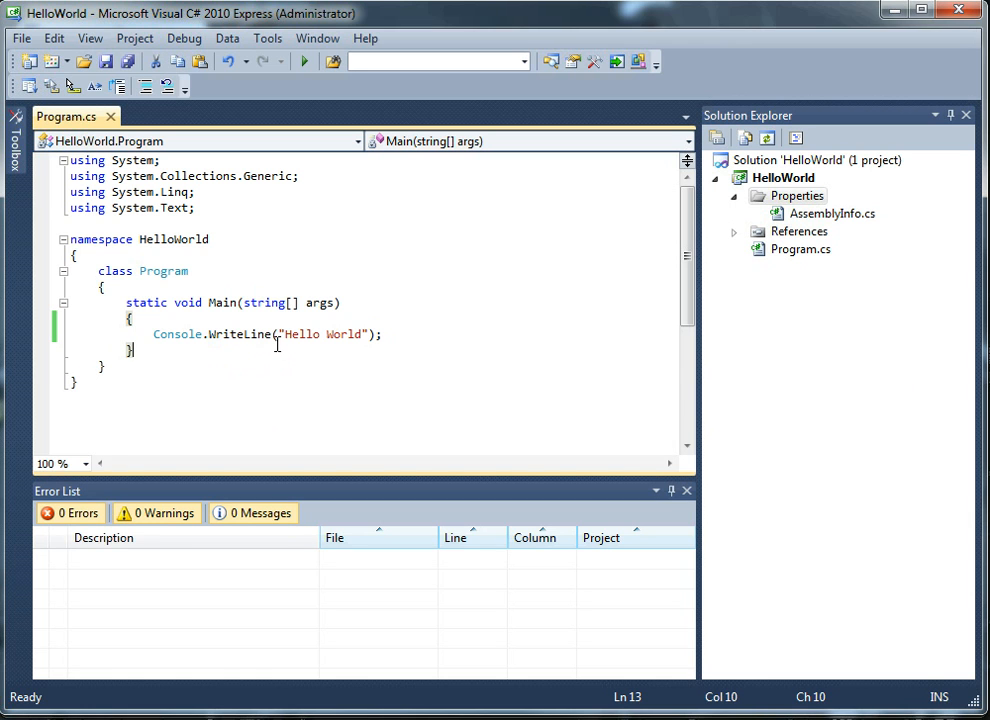
mouse_move(346, 345)
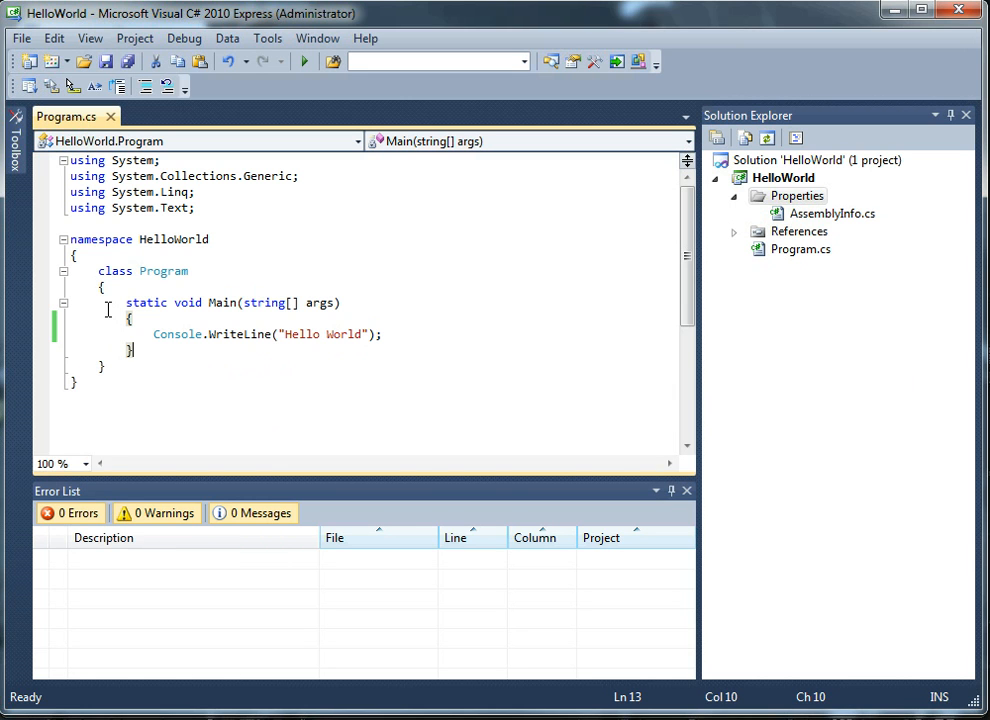
mouse_move(381, 261)
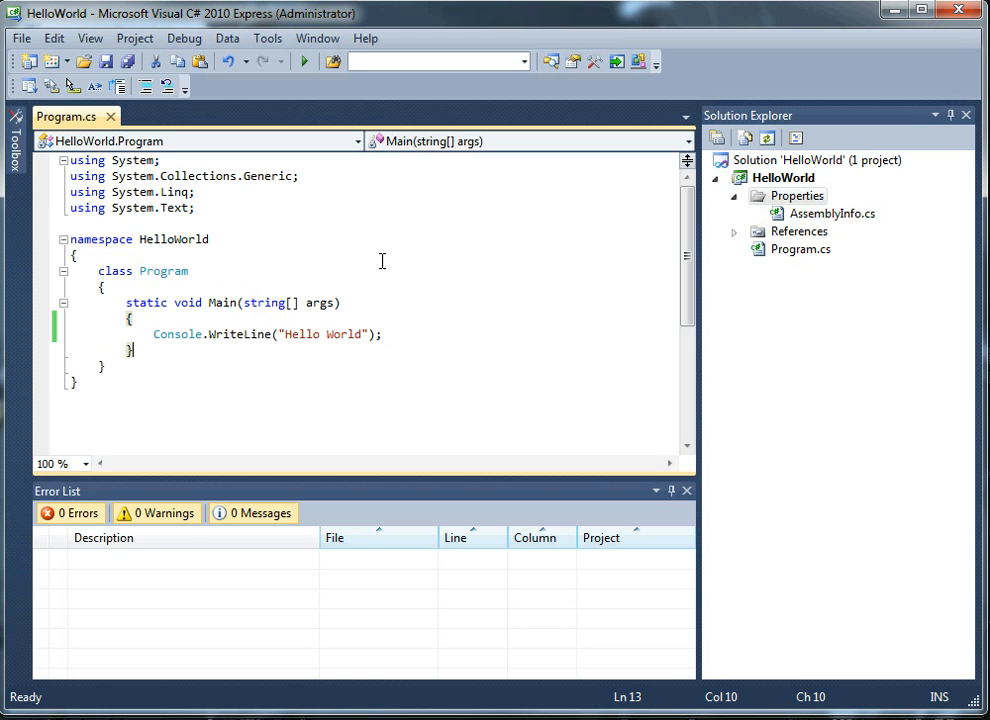
mouse_move(349, 257)
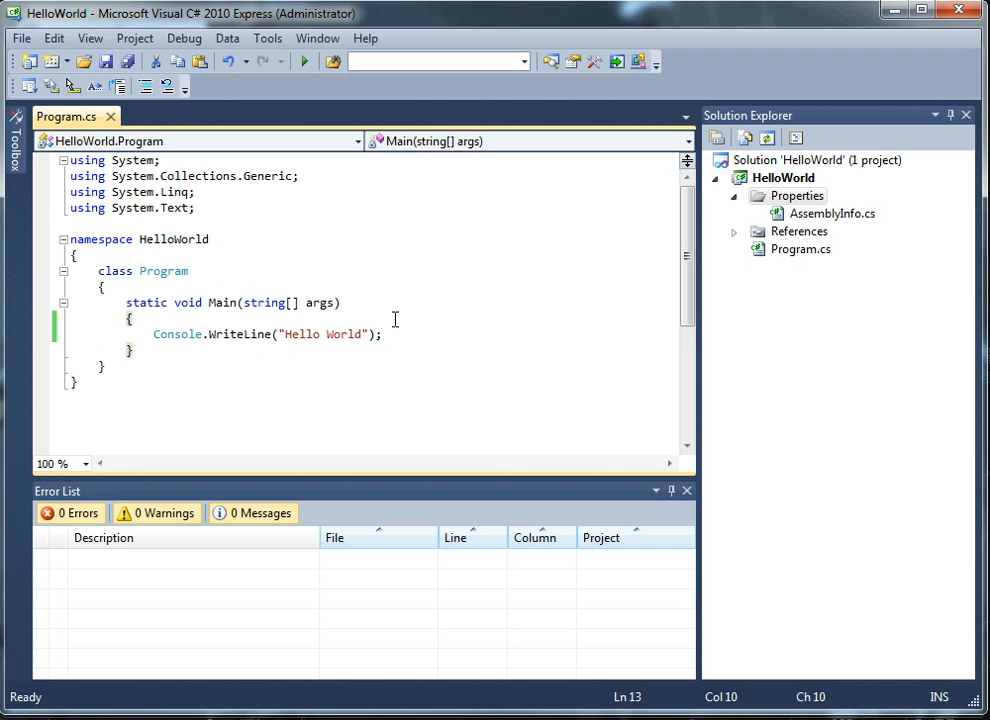
Replace the whole WriteLine statement in Main with Con, accepting Console from IntelliSense.
triple_click(267, 334)
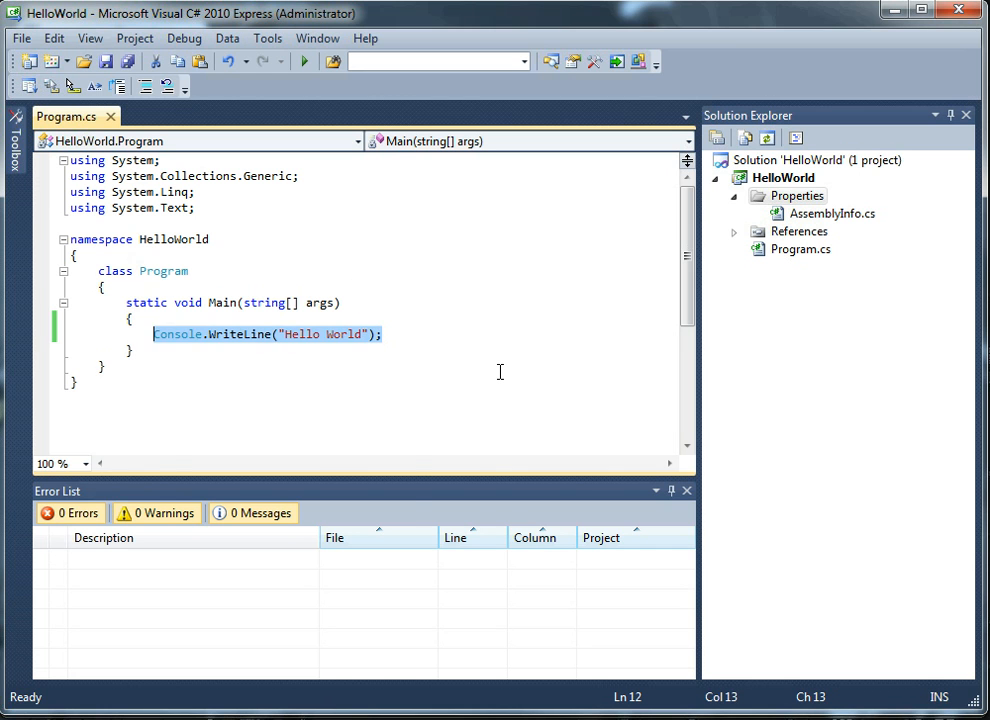
text(Con)
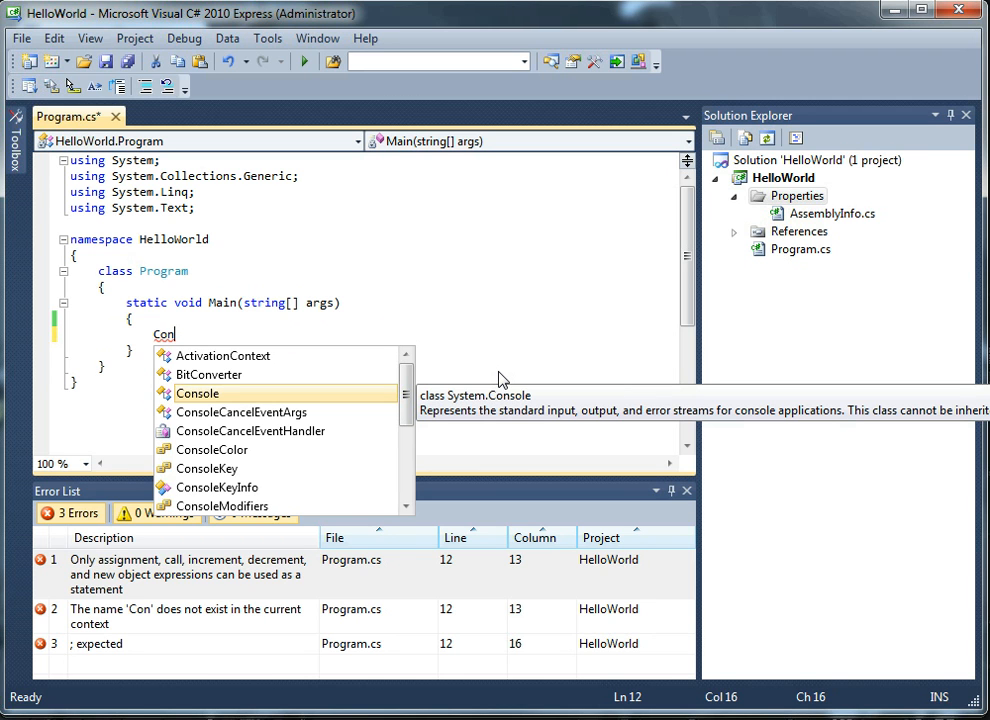
mouse_move(503, 379)
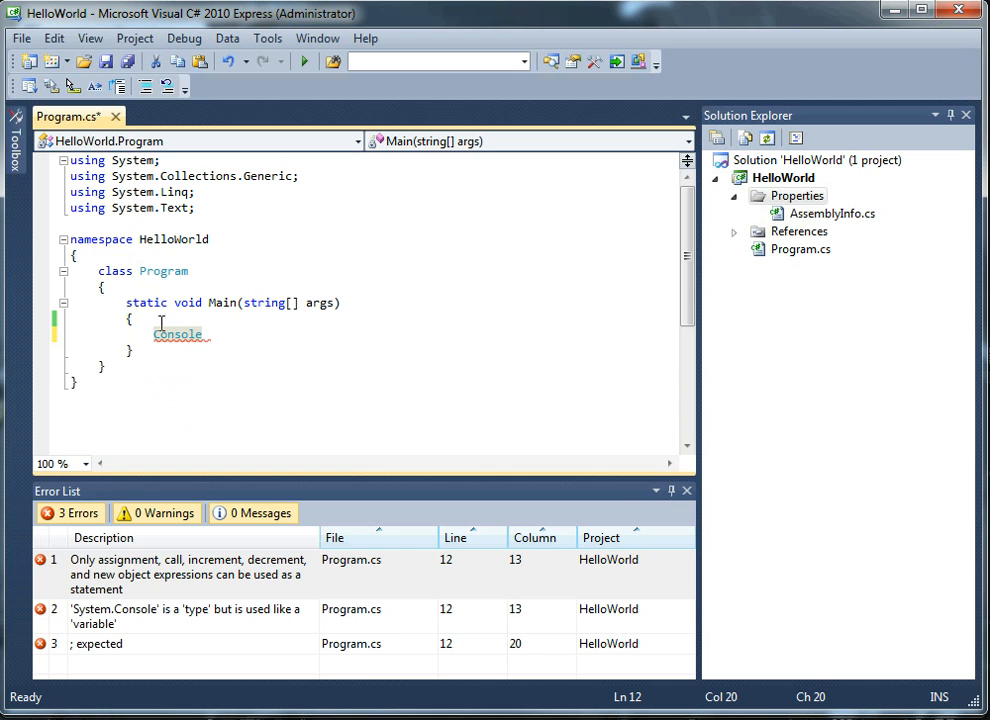
mouse_move(178, 333)
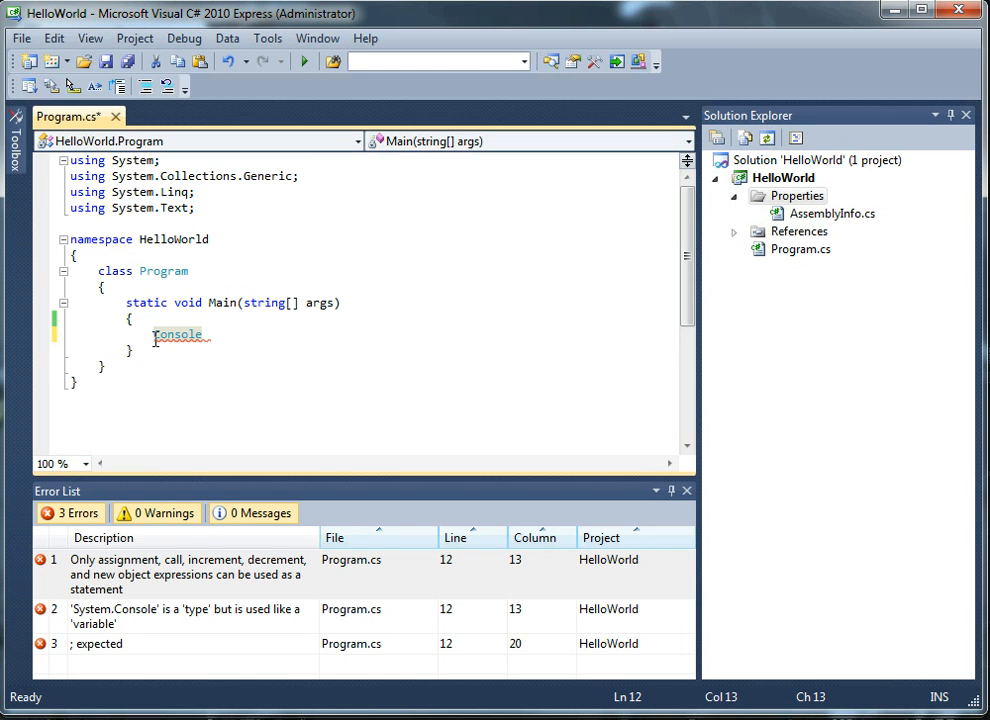
mouse_move(253, 347)
text(c)
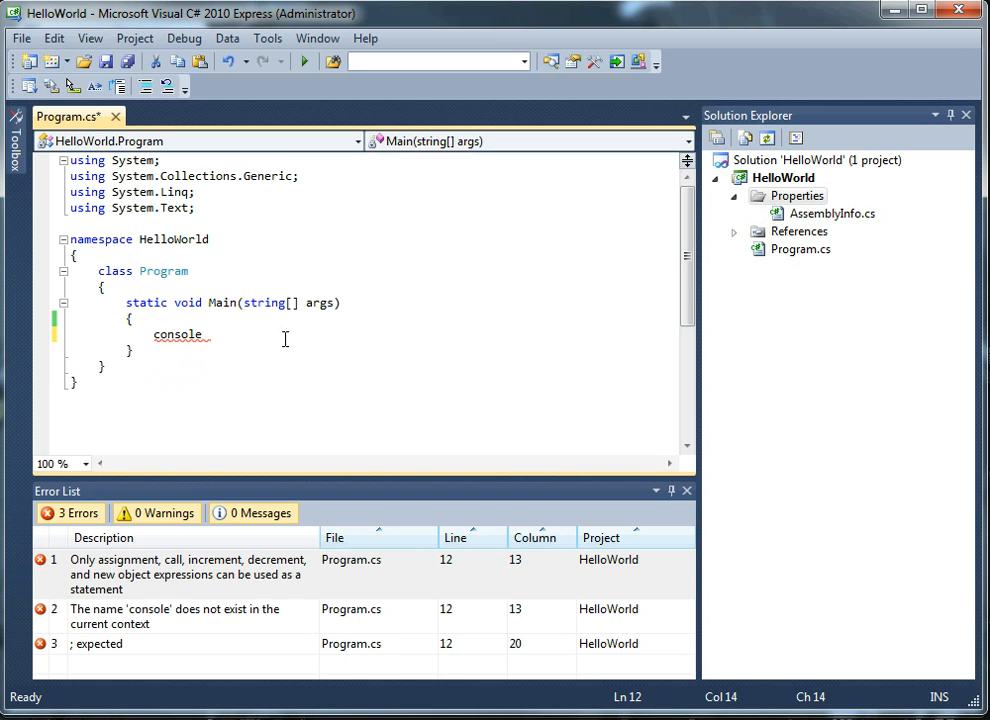
mouse_move(178, 334)
text(C)
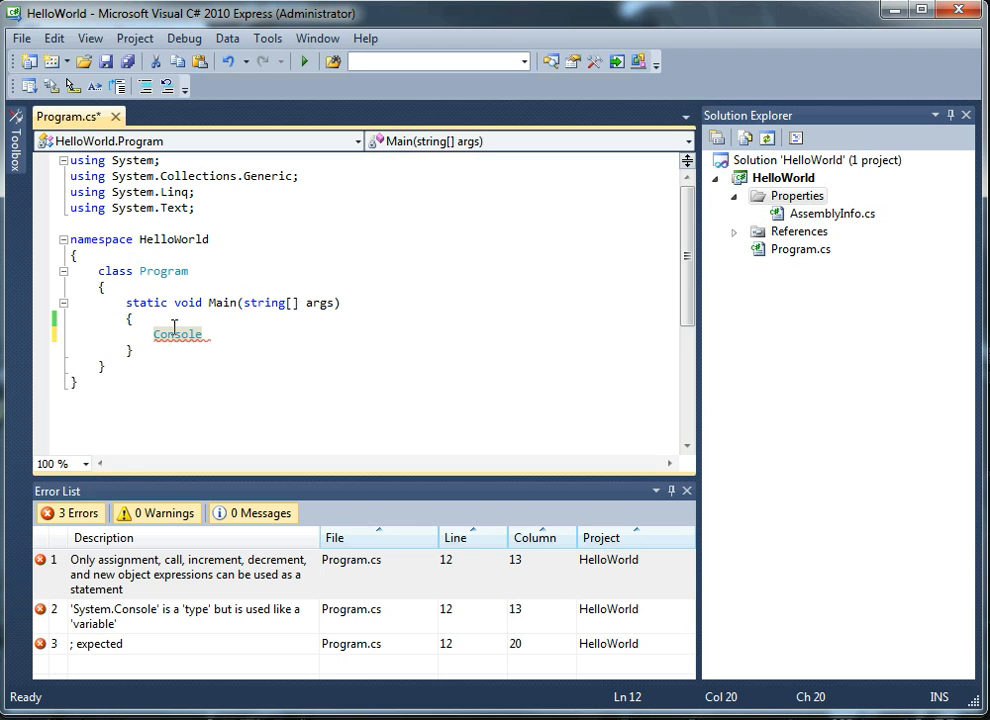
Add a period after Console so IntelliSense lists its members, including WriteLine.
text(.)
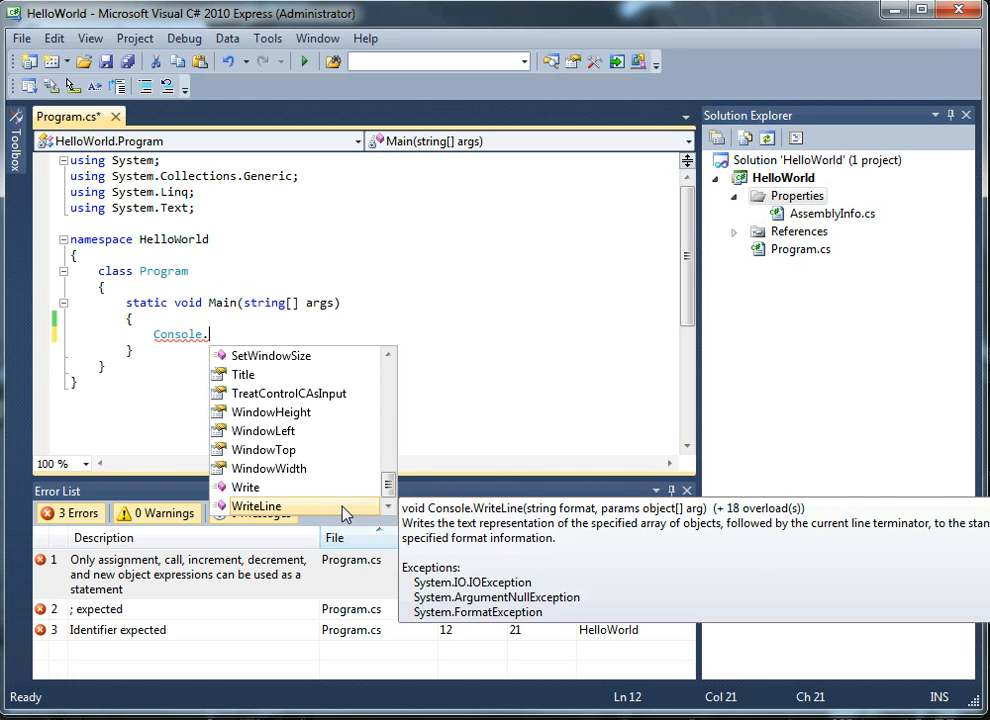
Insert WriteLine after Console. and review its overloads in the parameter-info tooltip.
double_click(257, 507)
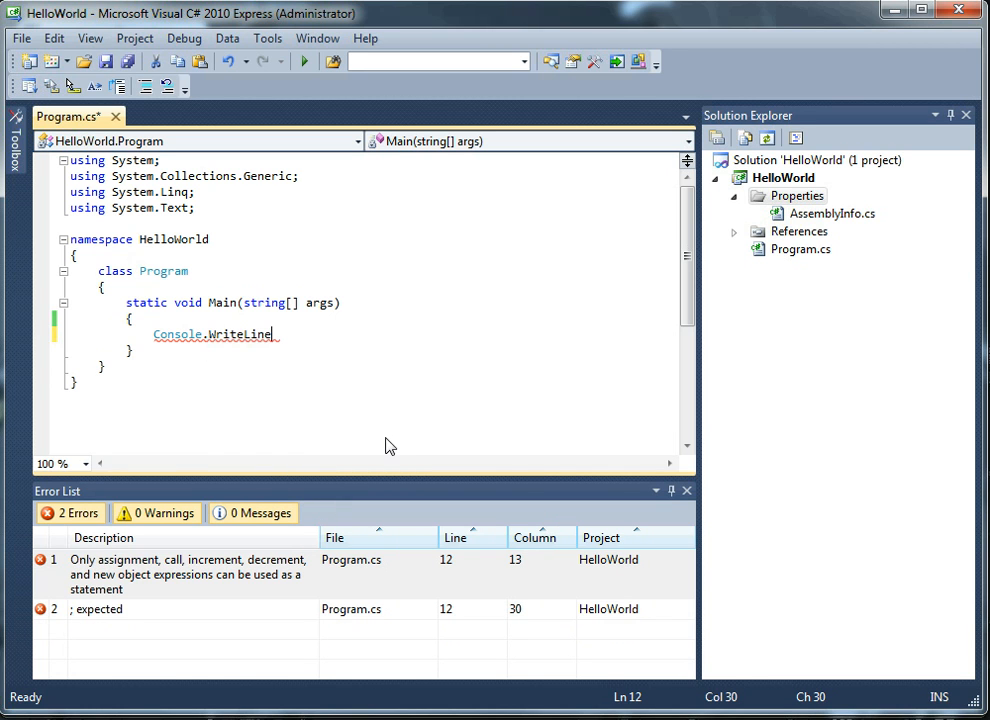
mouse_move(388, 438)
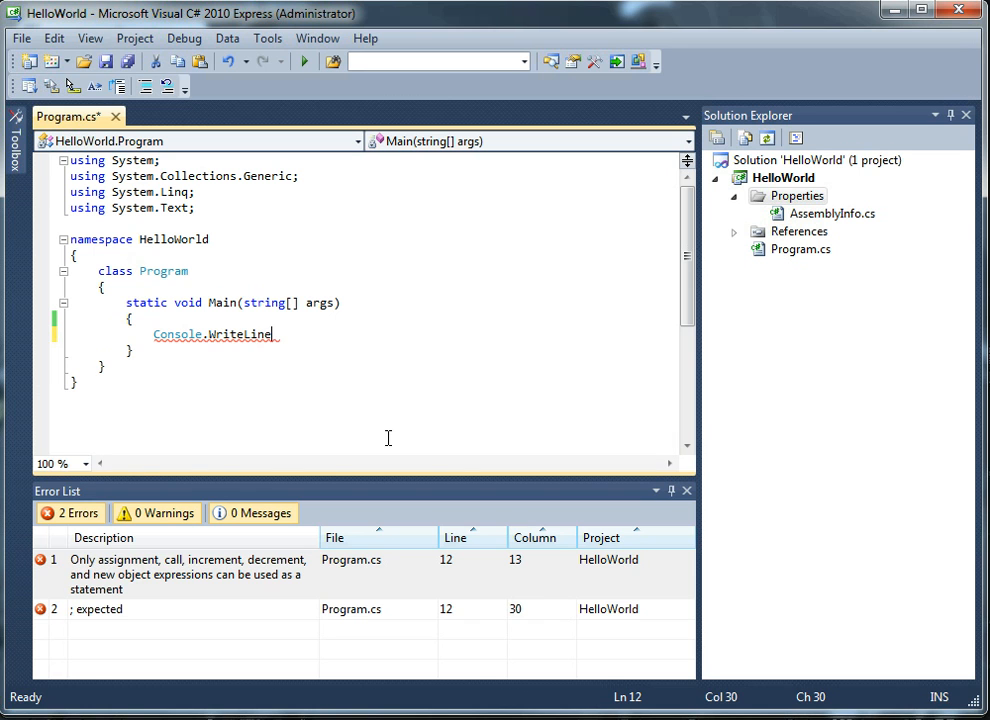
text(()
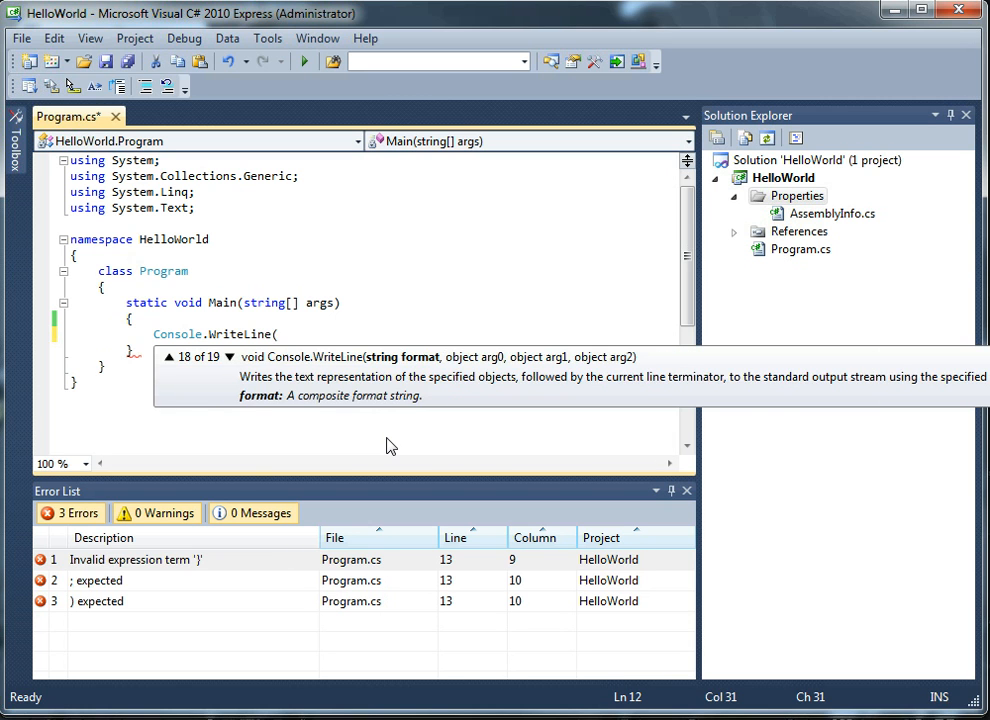
click(229, 357)
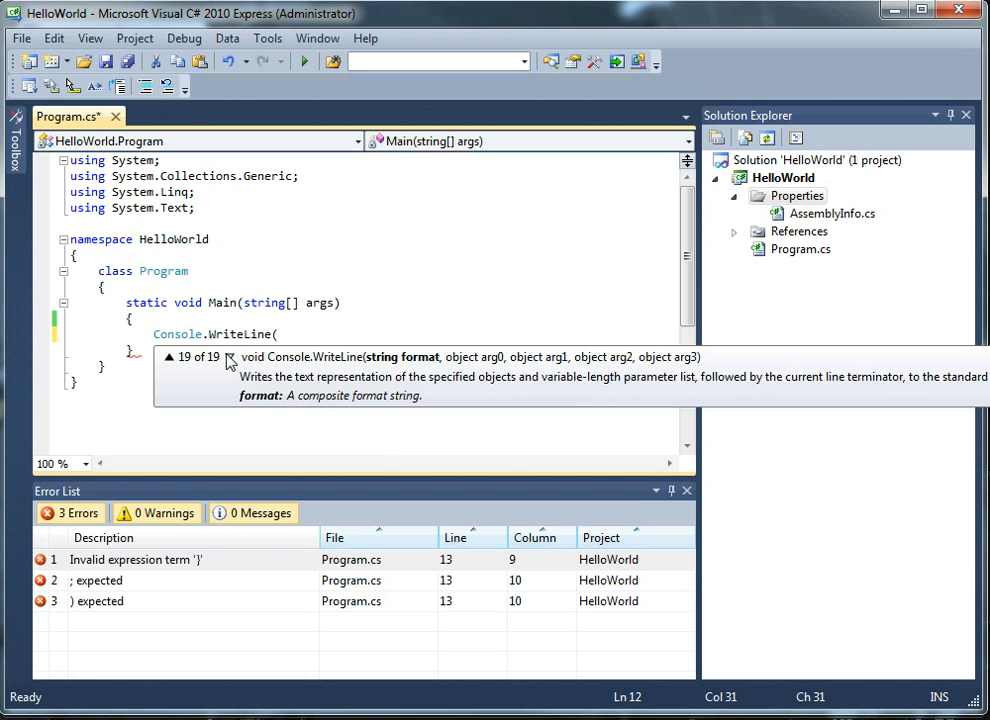
click(170, 357)
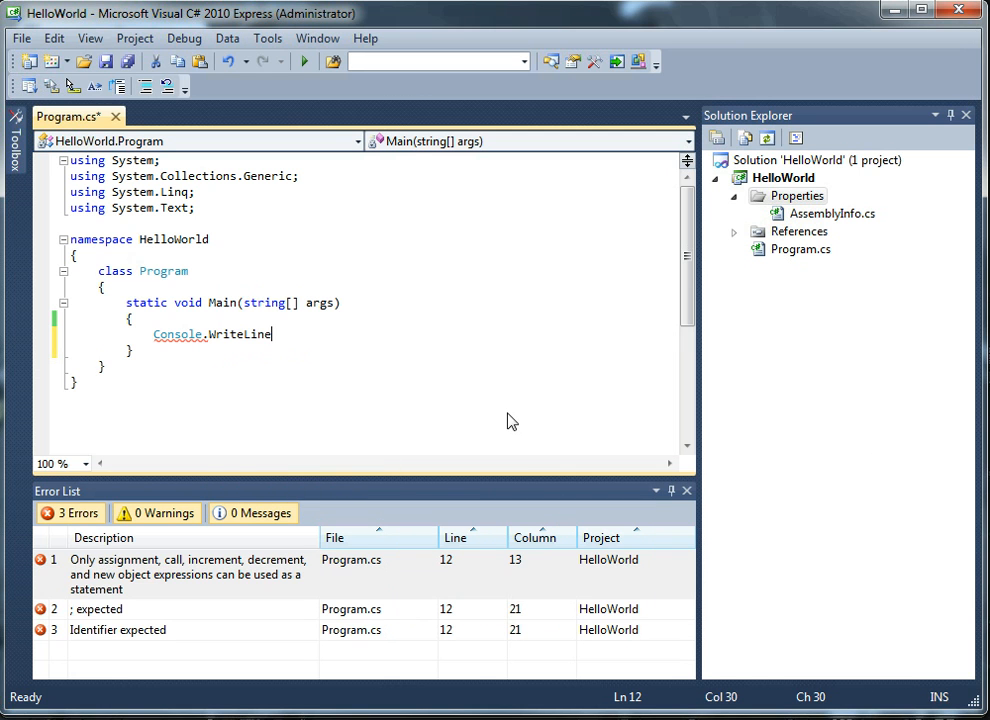
Enter the argument so the line reads Console.WriteLine("Hello World", with a trailing comma.
text(()
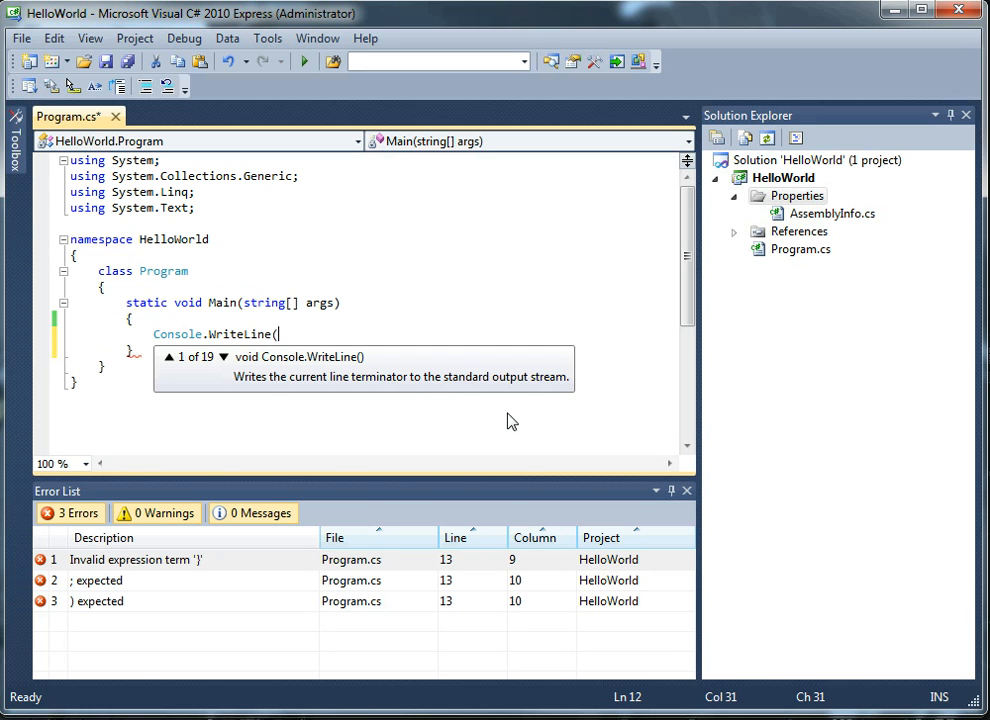
text("T)
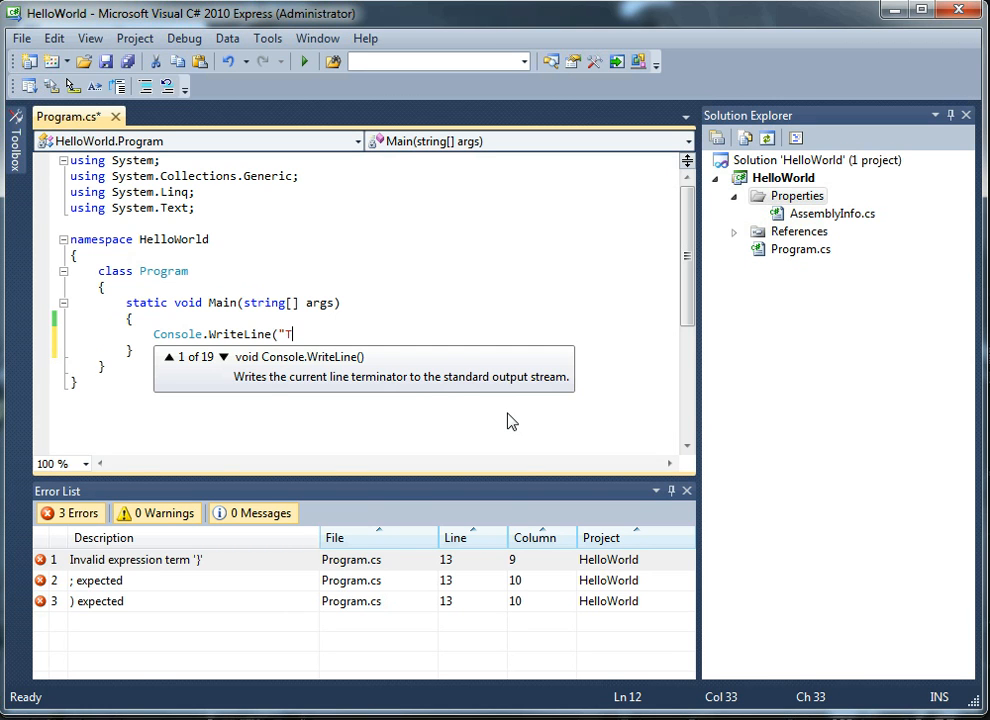
text(Hello worl)
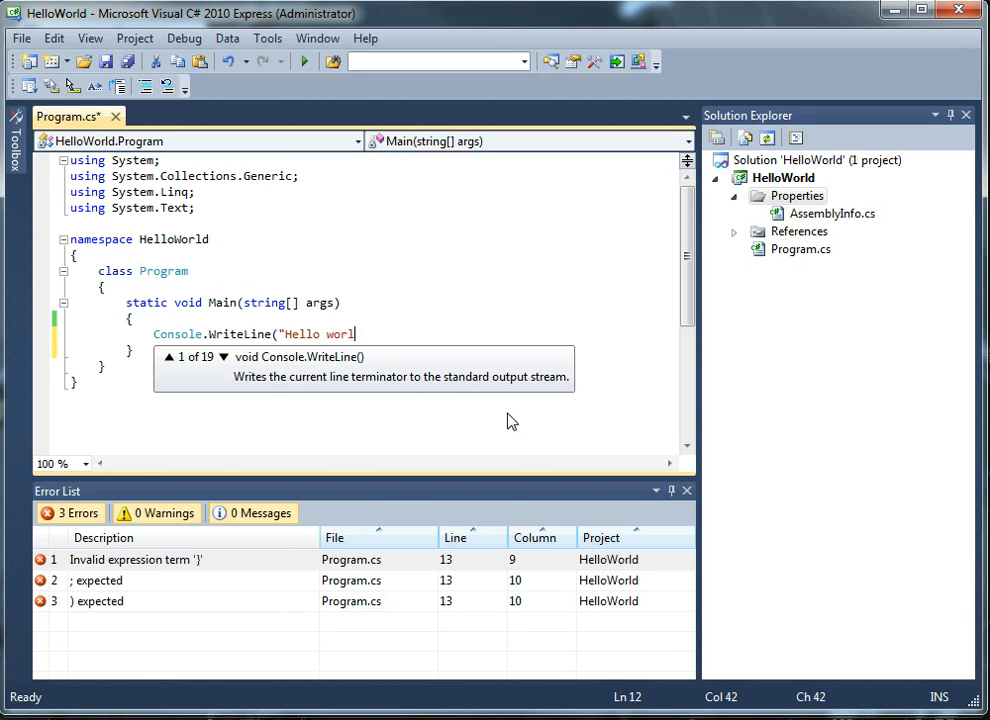
text(d)
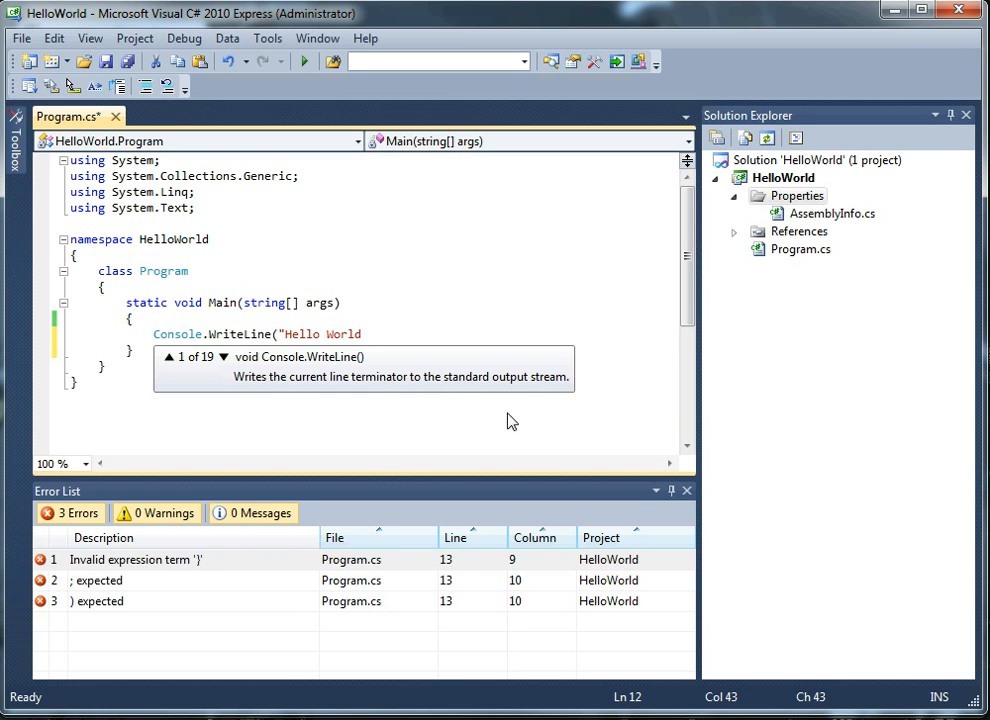
text(")
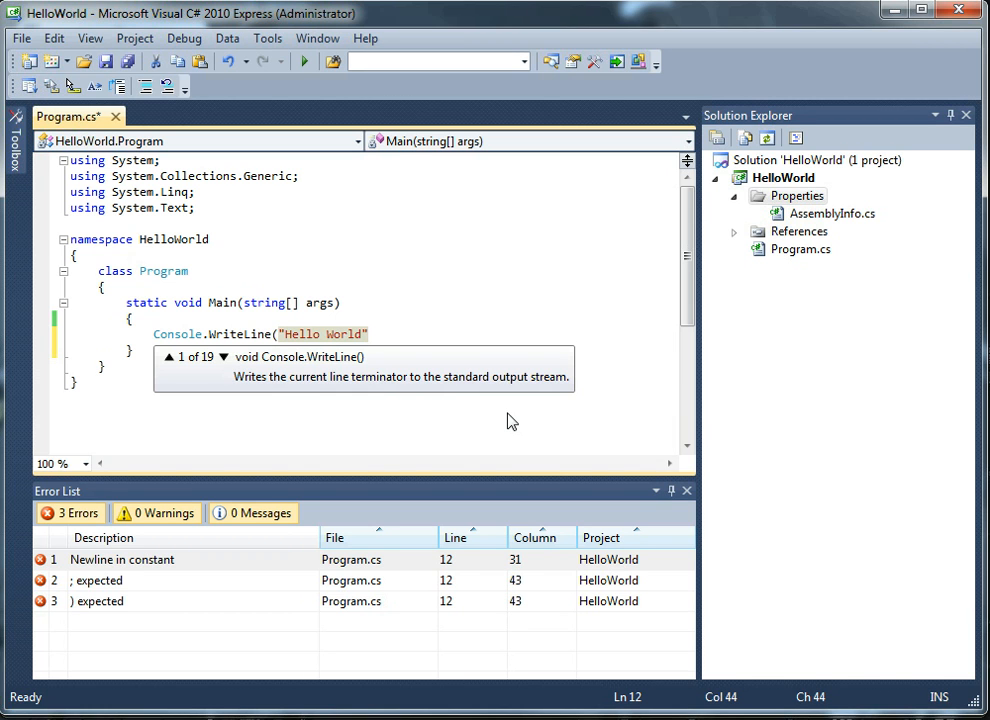
text(")
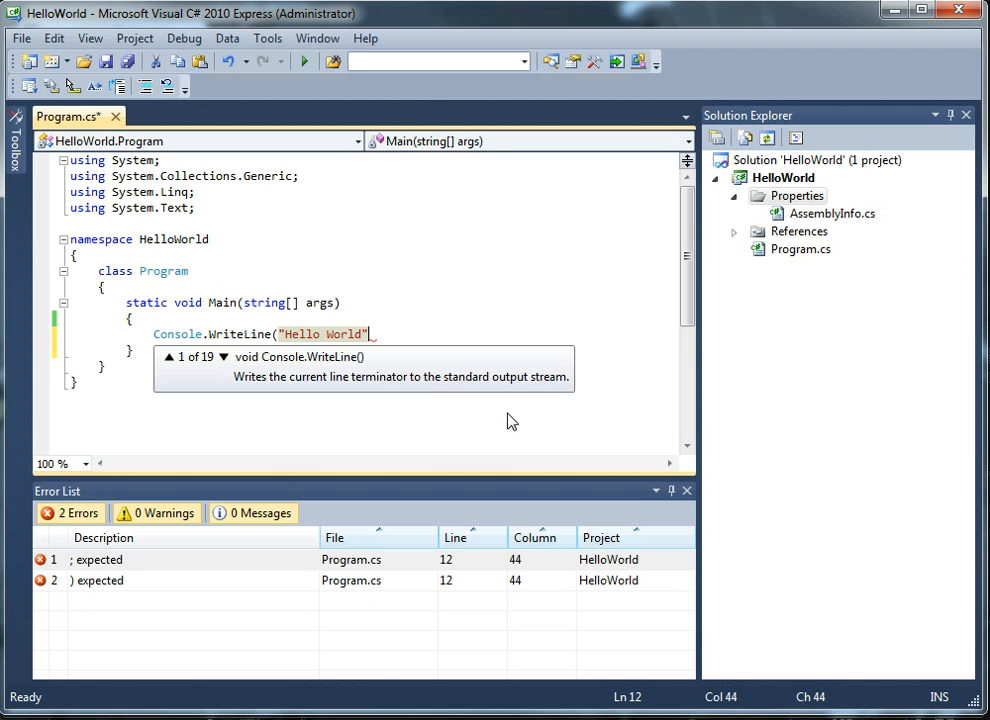
text(,)
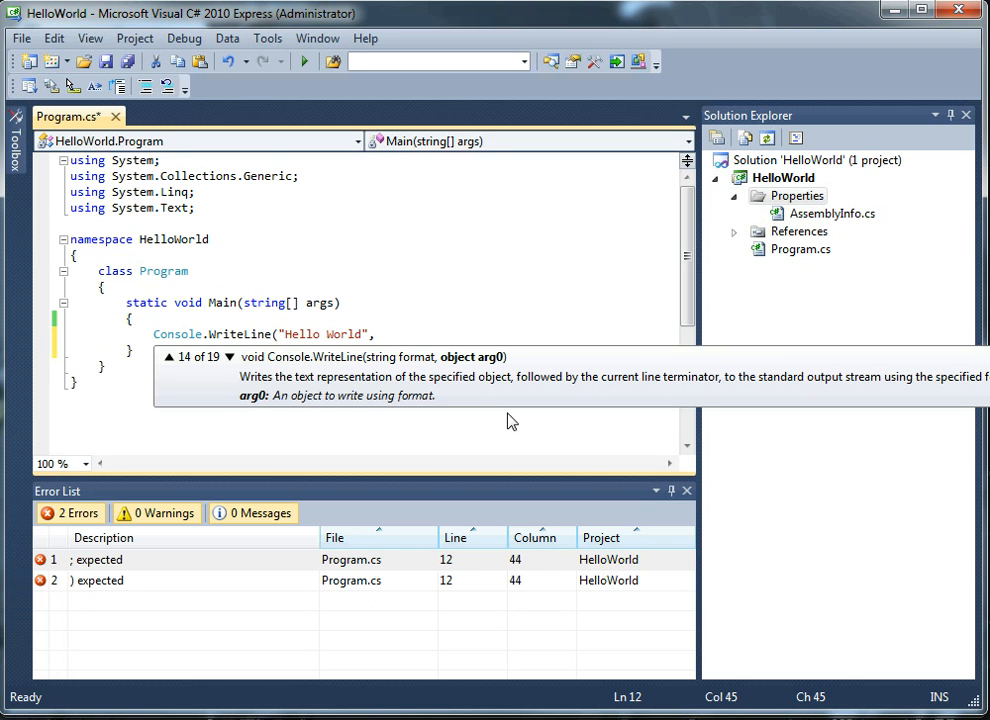
text(,)
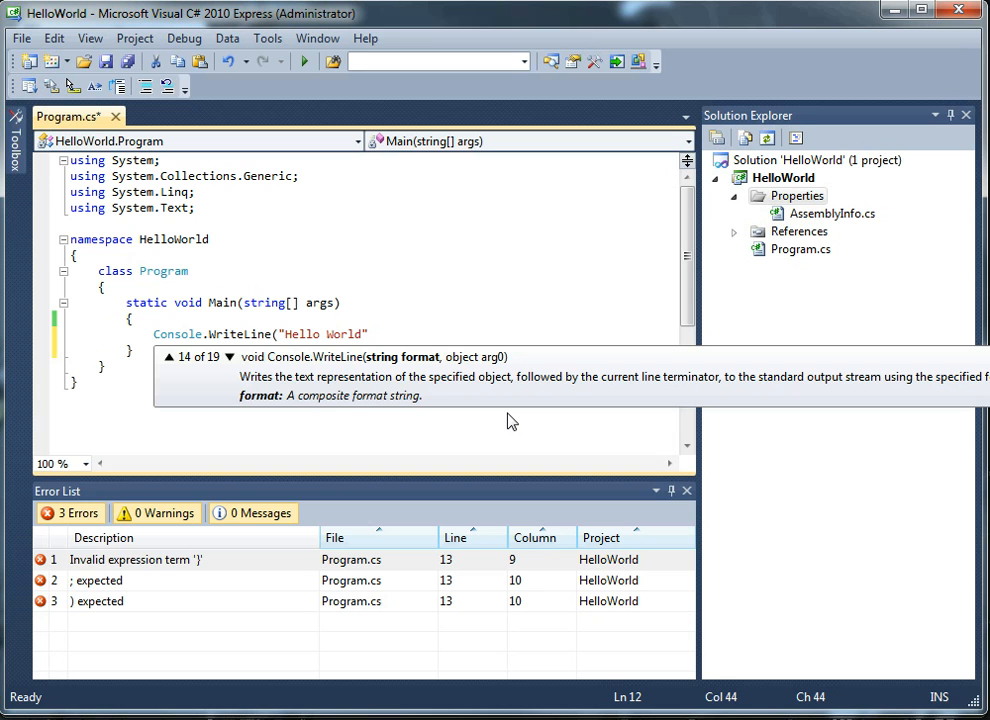
Finish the statement as Console.WriteLine("Hello World"); leaving 0 errors in the Error List.
text(")
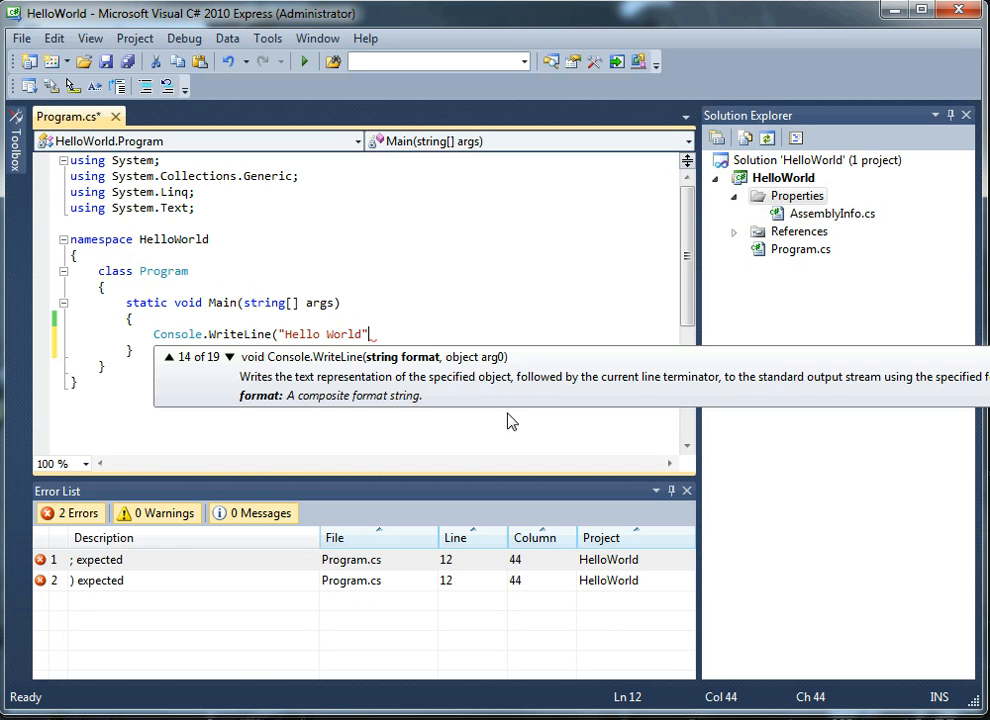
text())
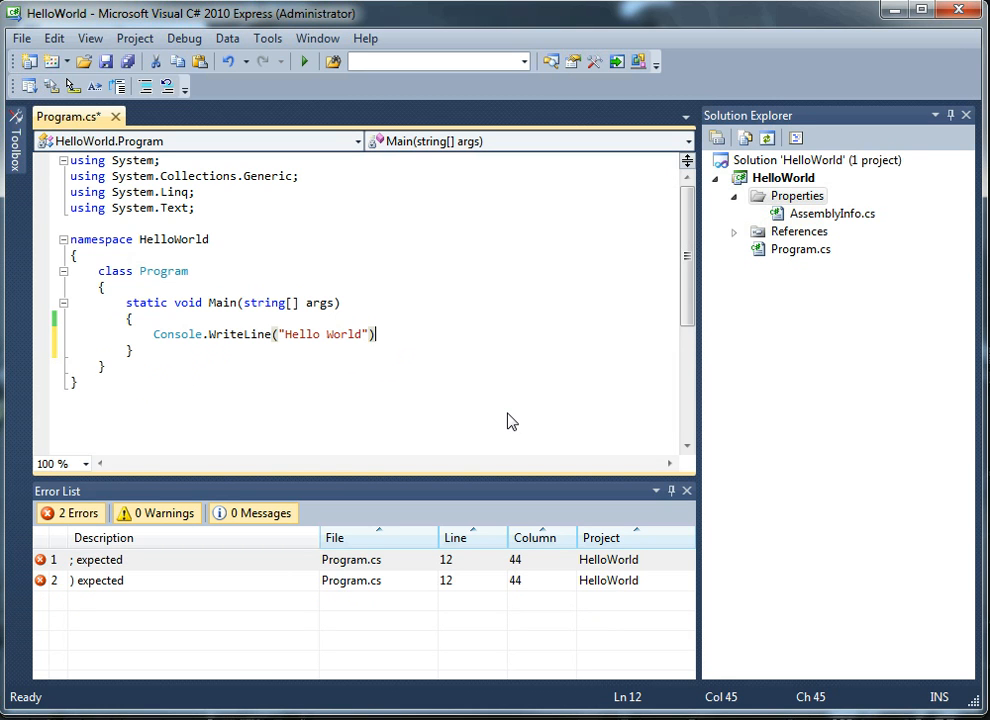
text(;)
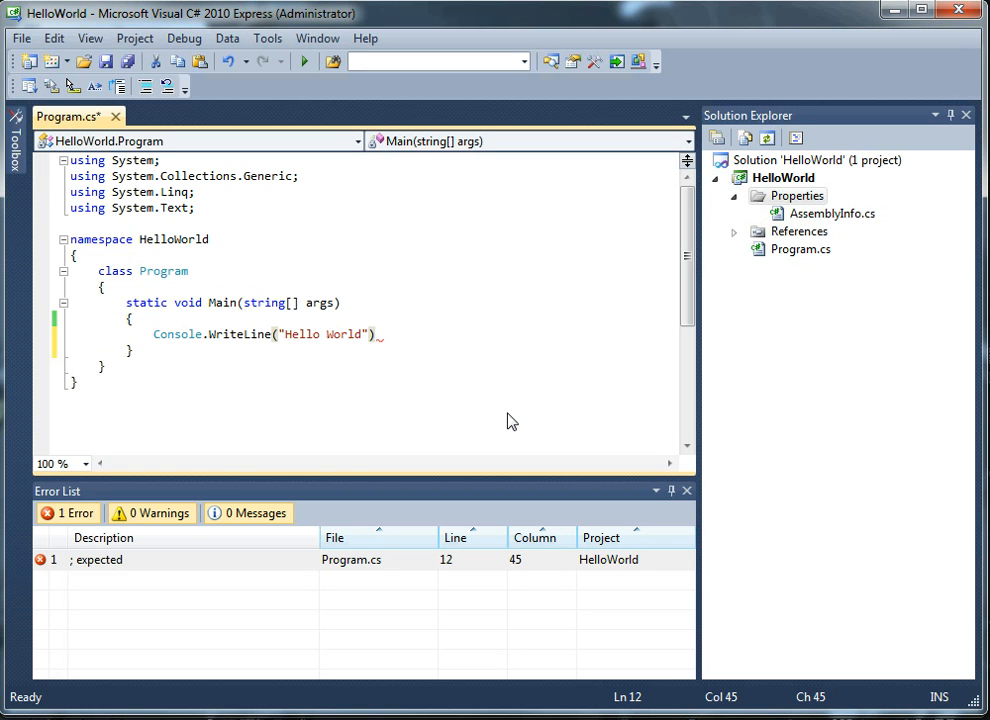
text(;)
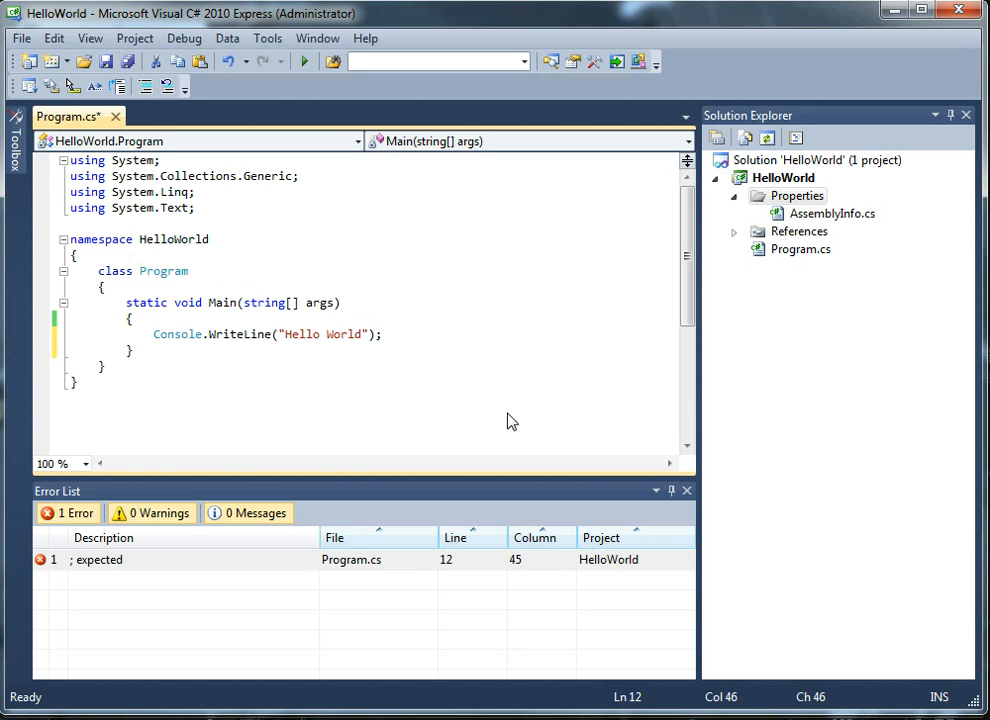
text(;)
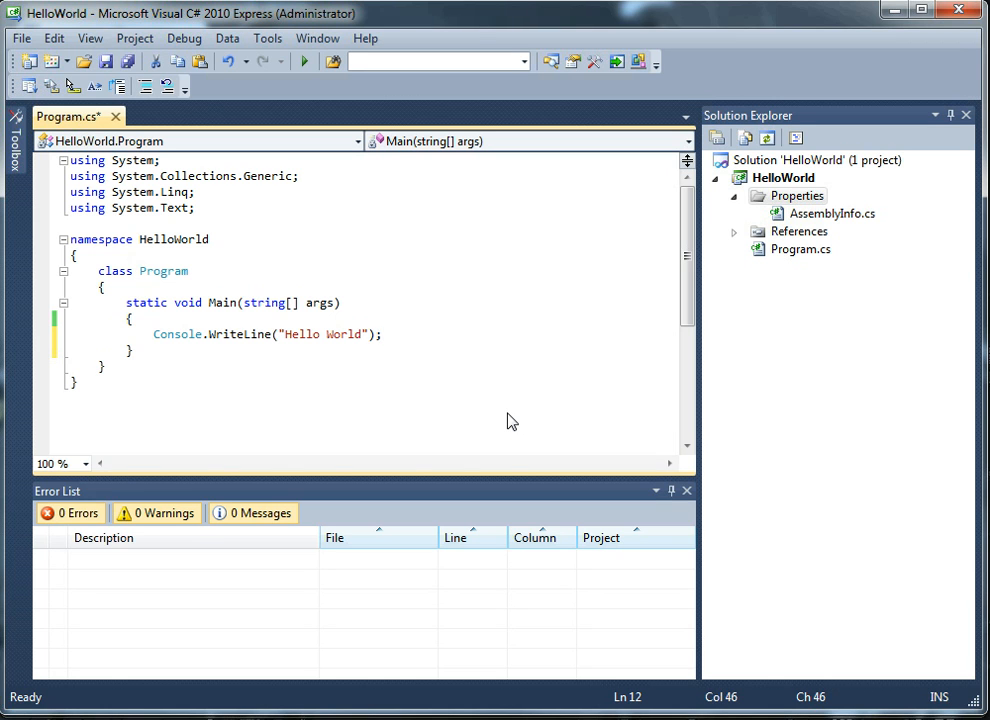
Keep the statement on one line and build the solution successfully with no errors.
click(382, 334)
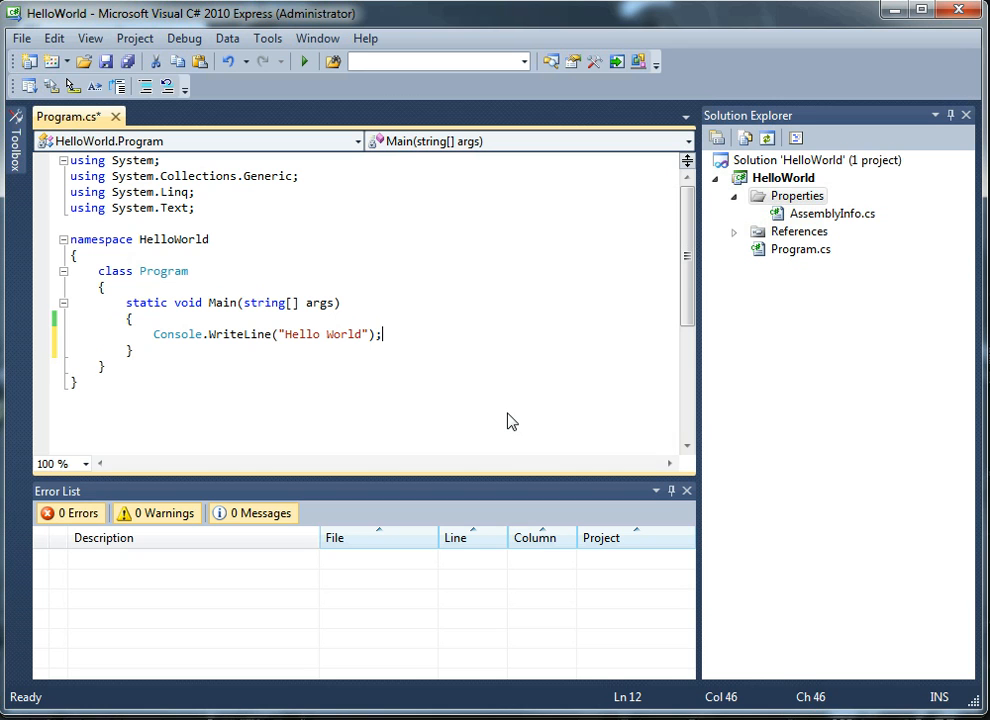
click(288, 334)
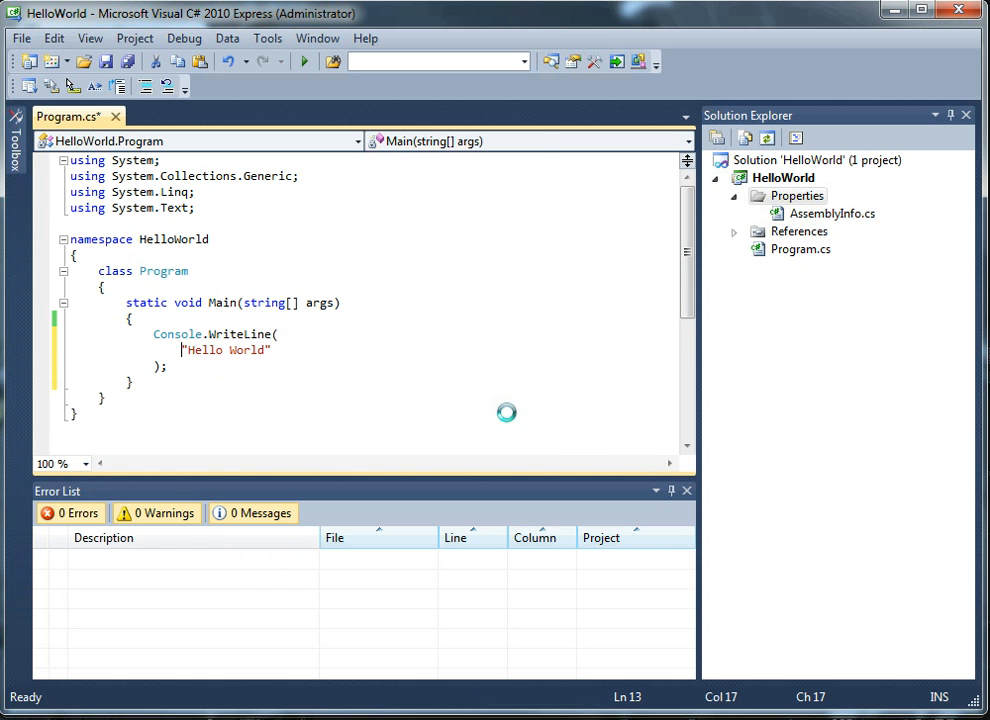
click(304, 61)
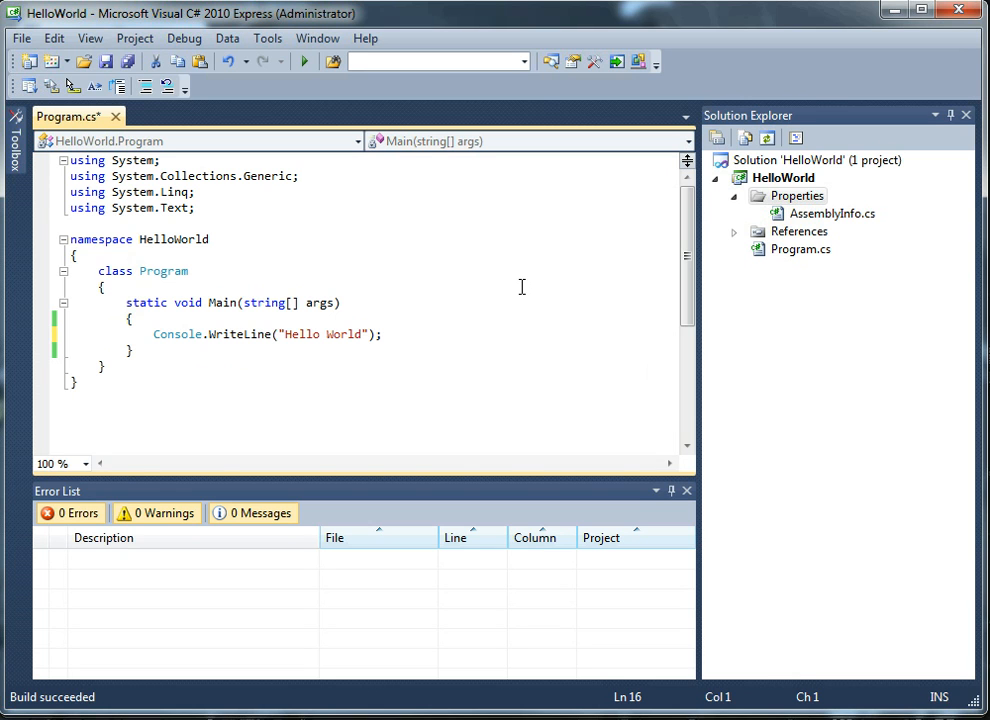
click(70, 397)
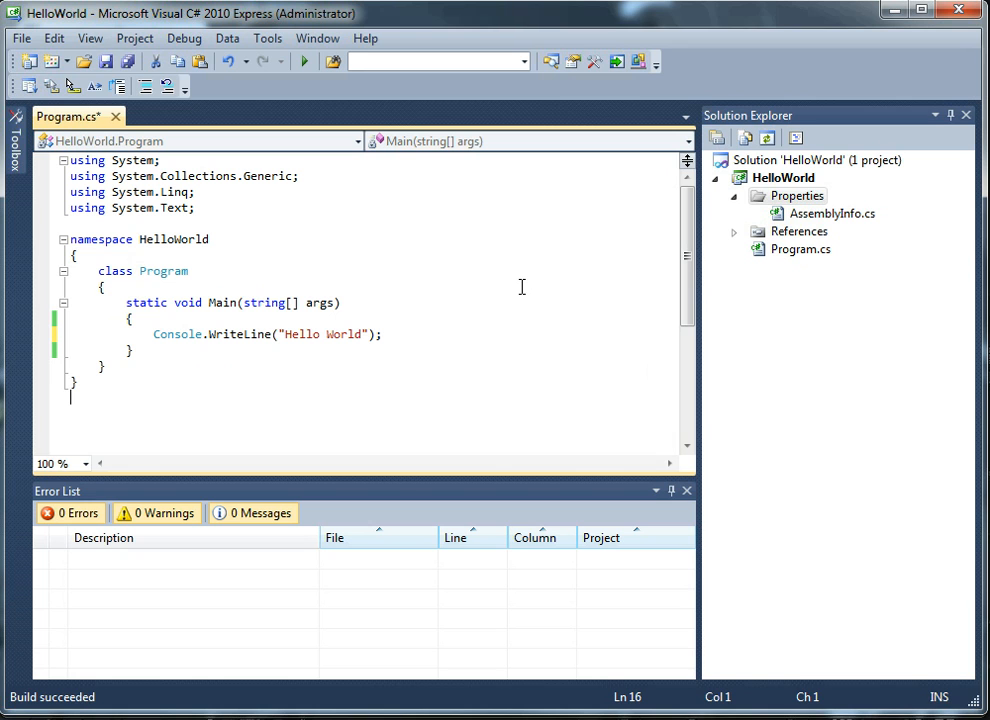
click(133, 318)
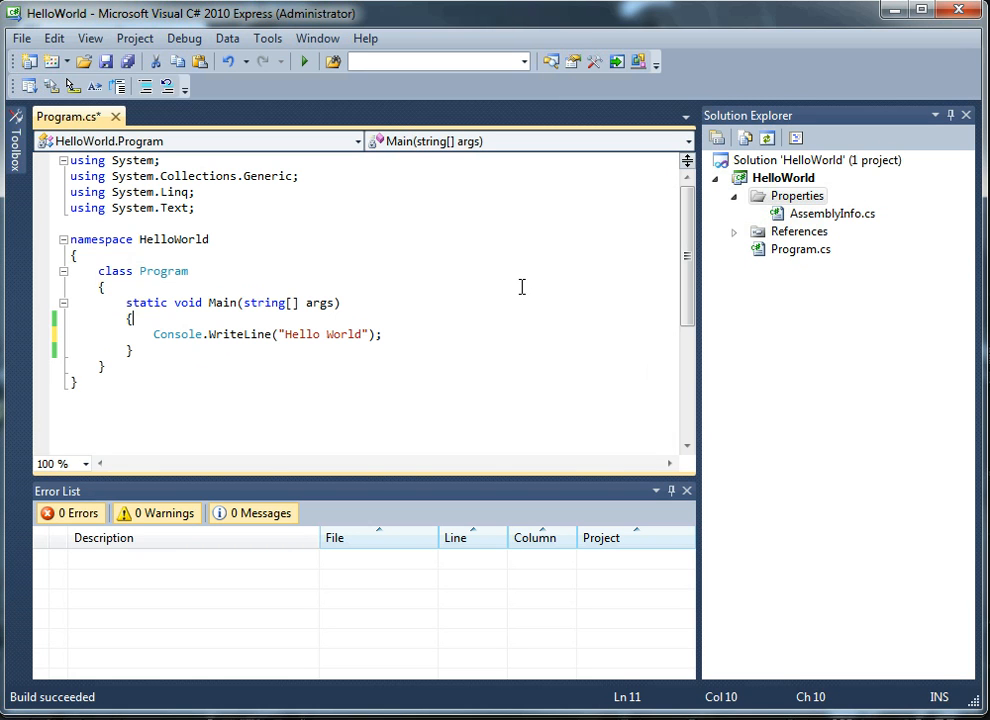